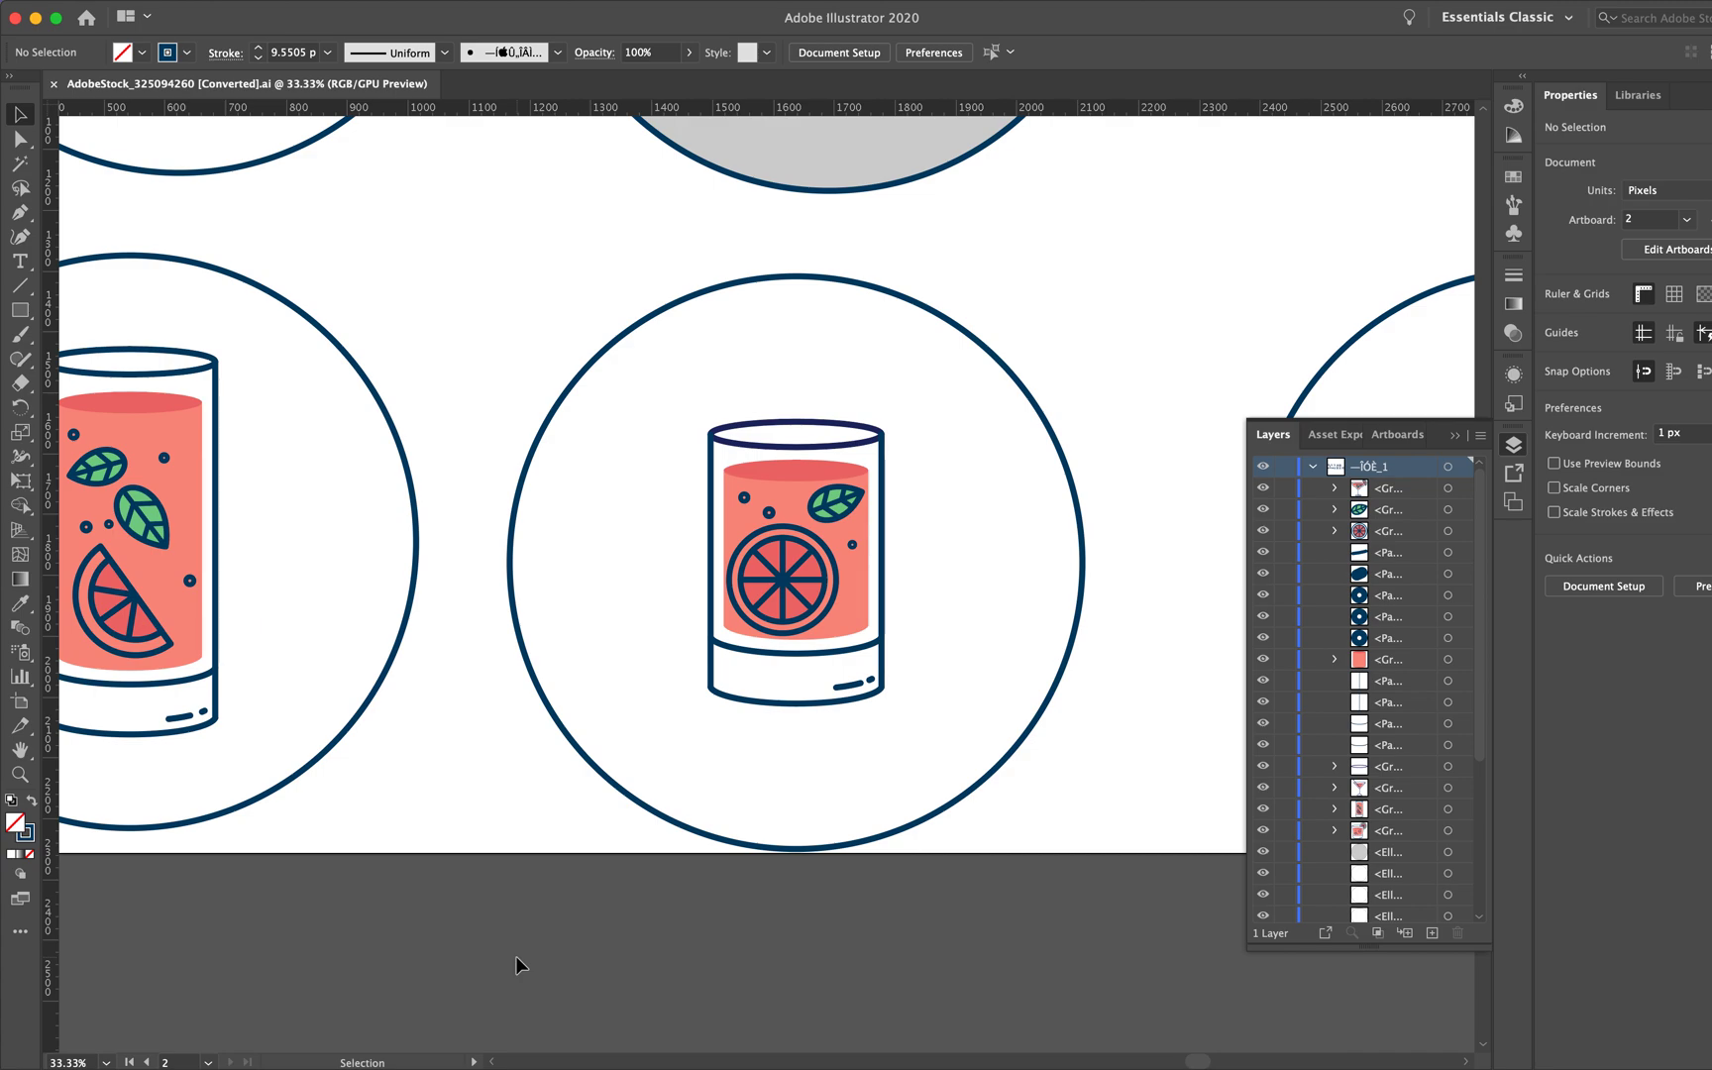
pyautogui.moveTo(677, 272)
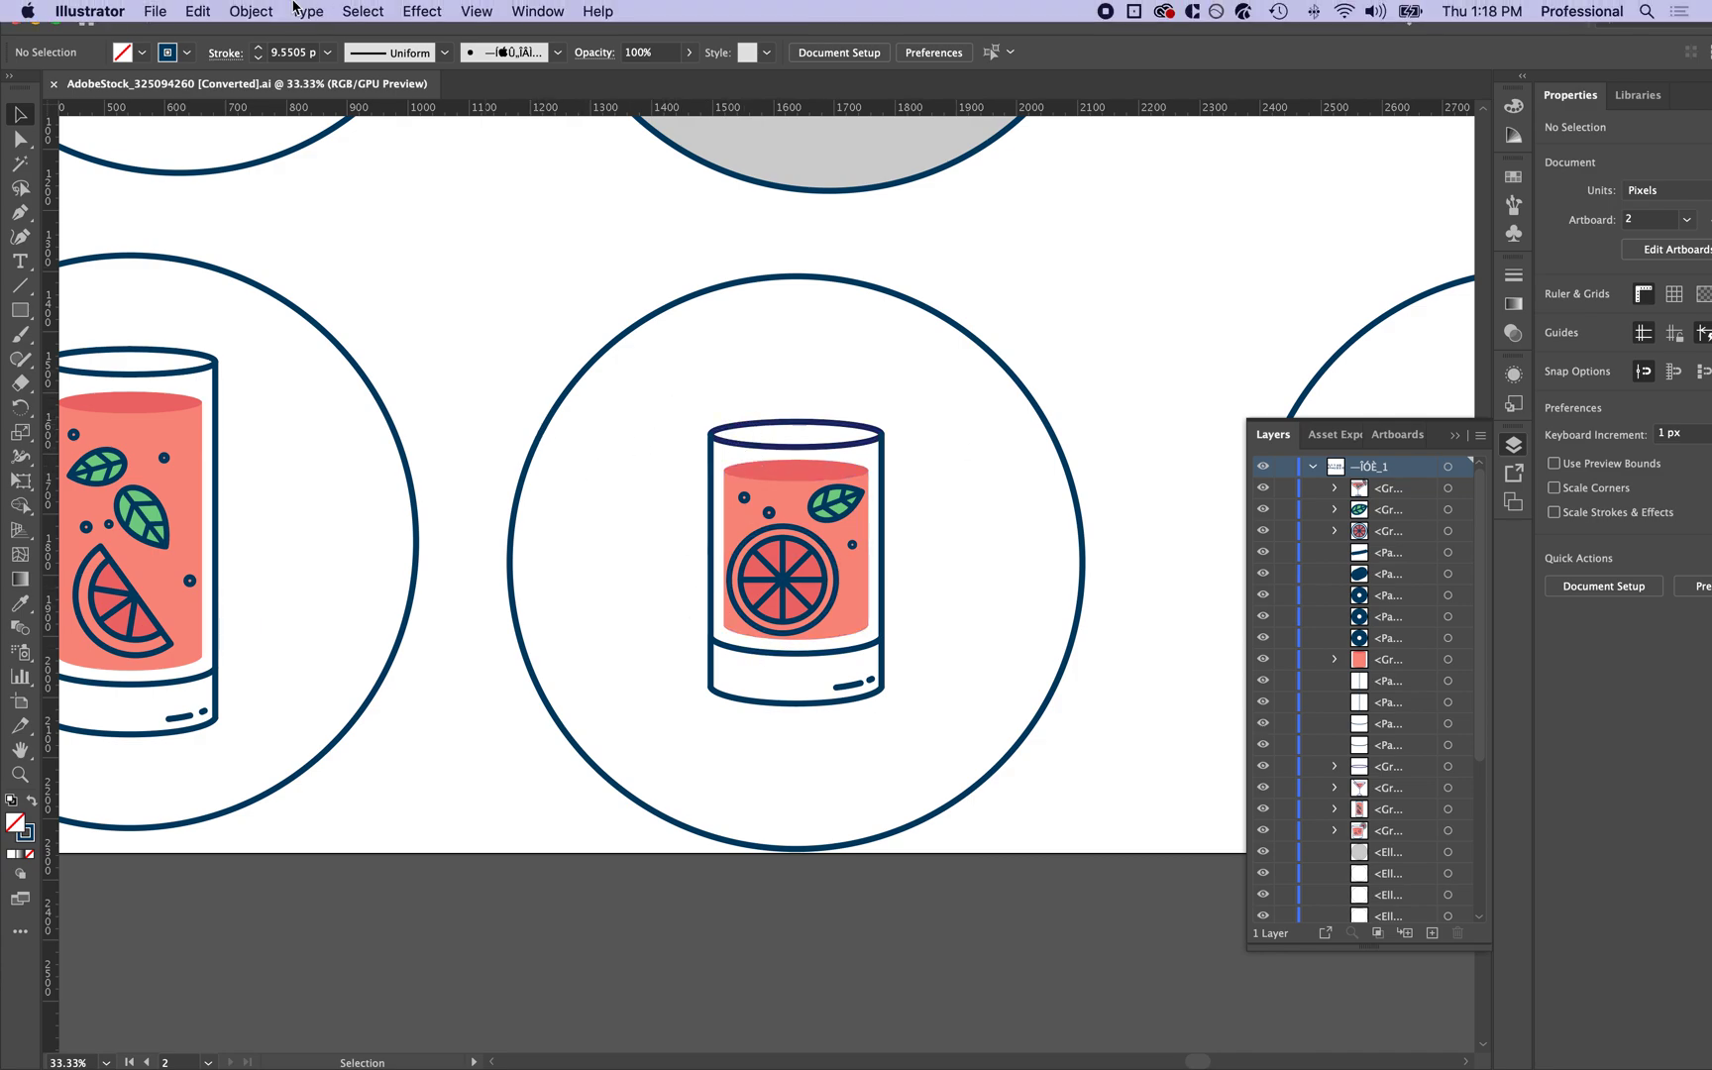
# Step: Recolor the glass's selected left edge path from dark blue to dark red via Recolor Artwork
pyautogui.click(197, 11)
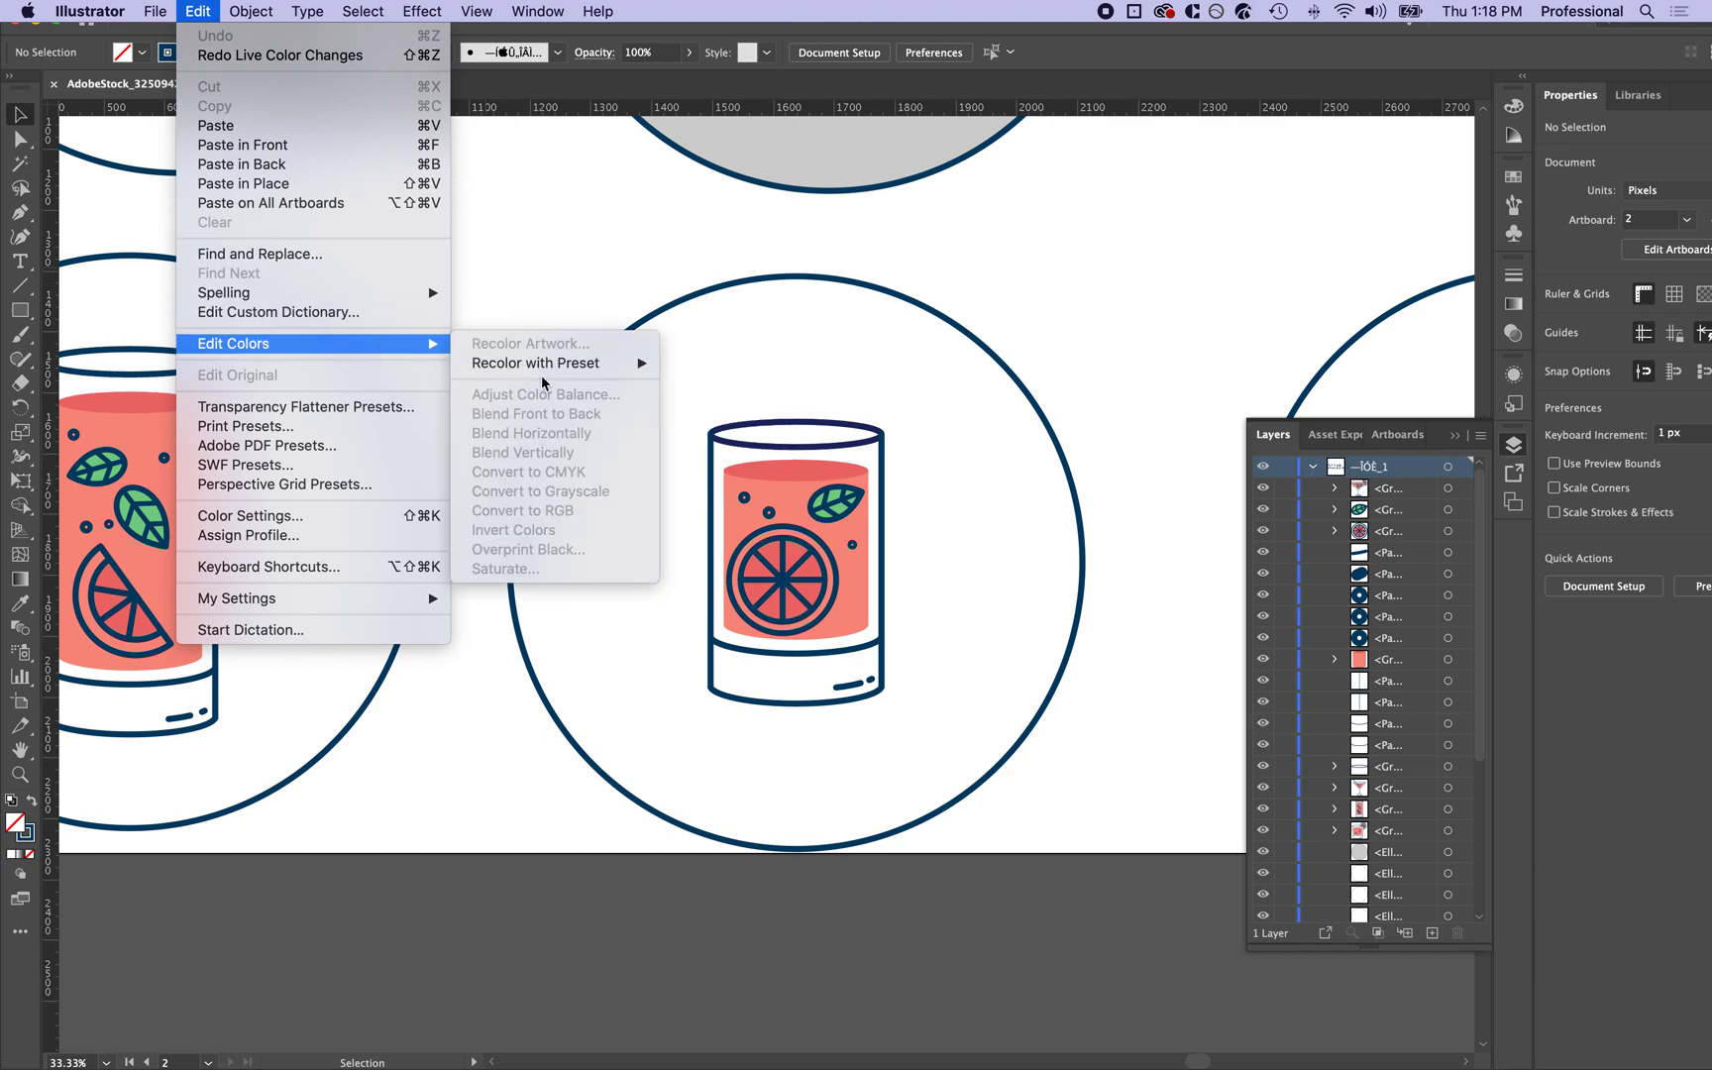
pyautogui.moveTo(535, 644)
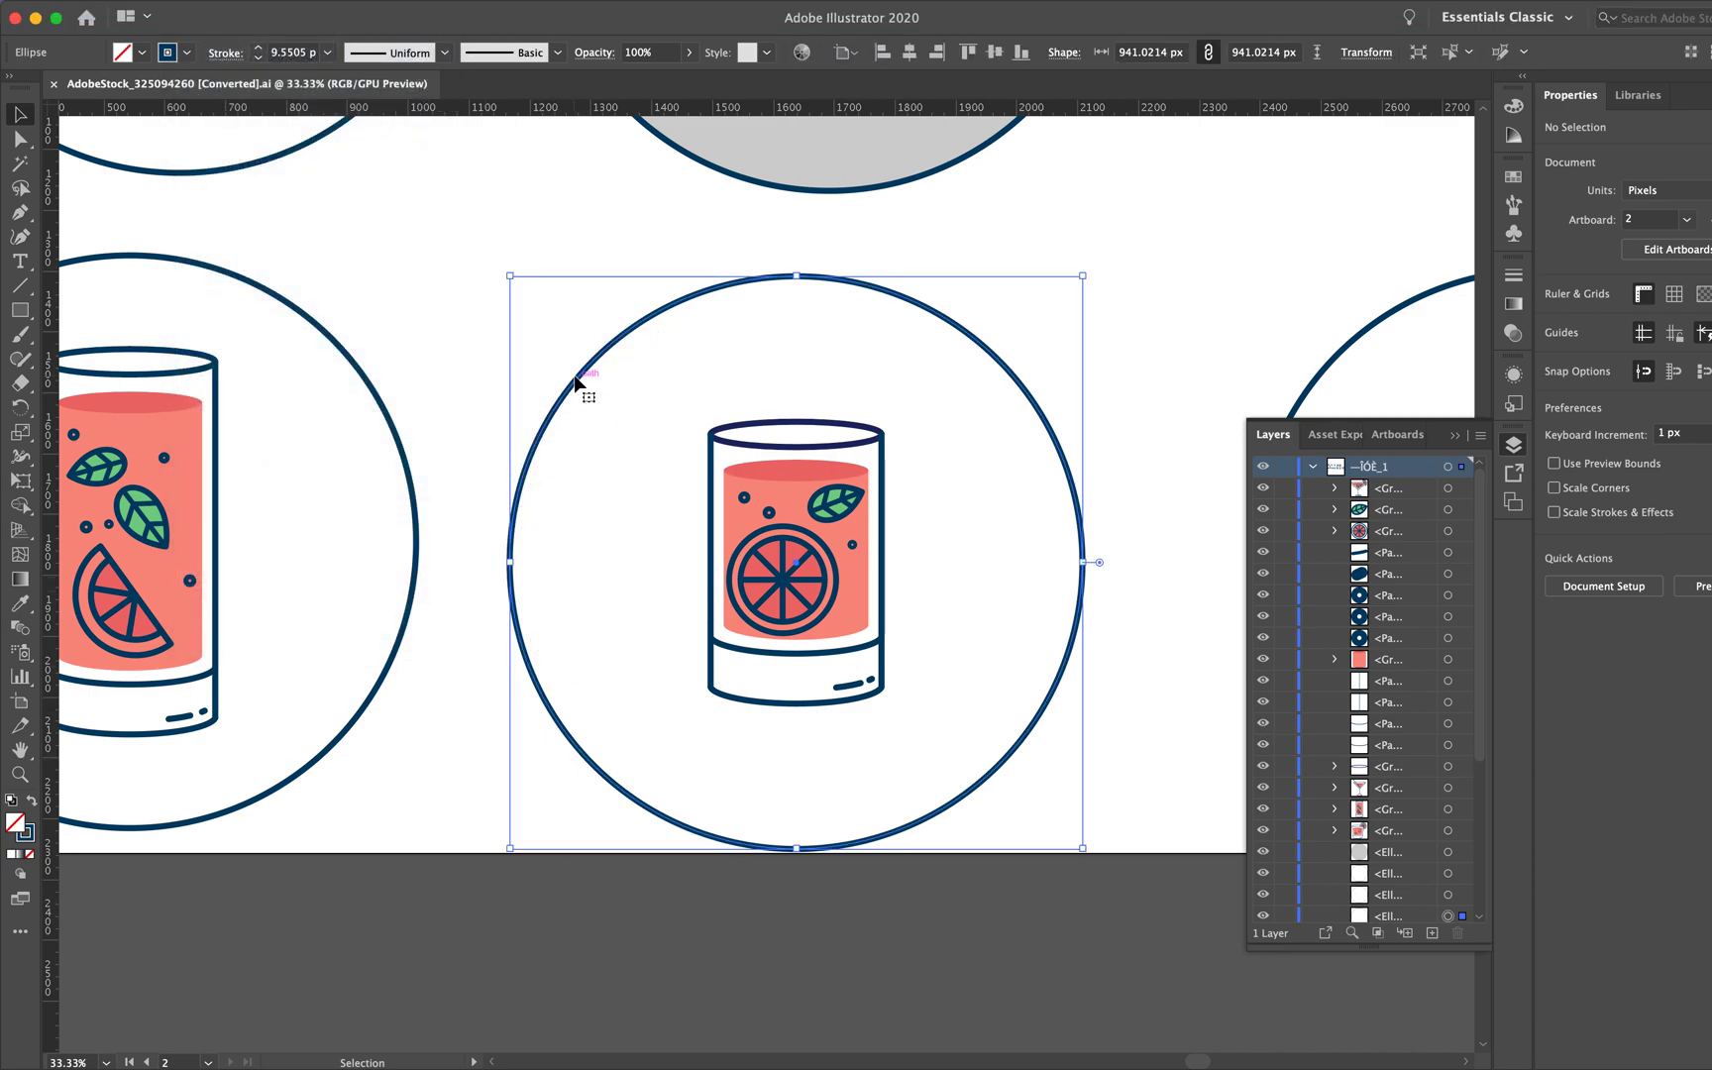
pyautogui.click(727, 437)
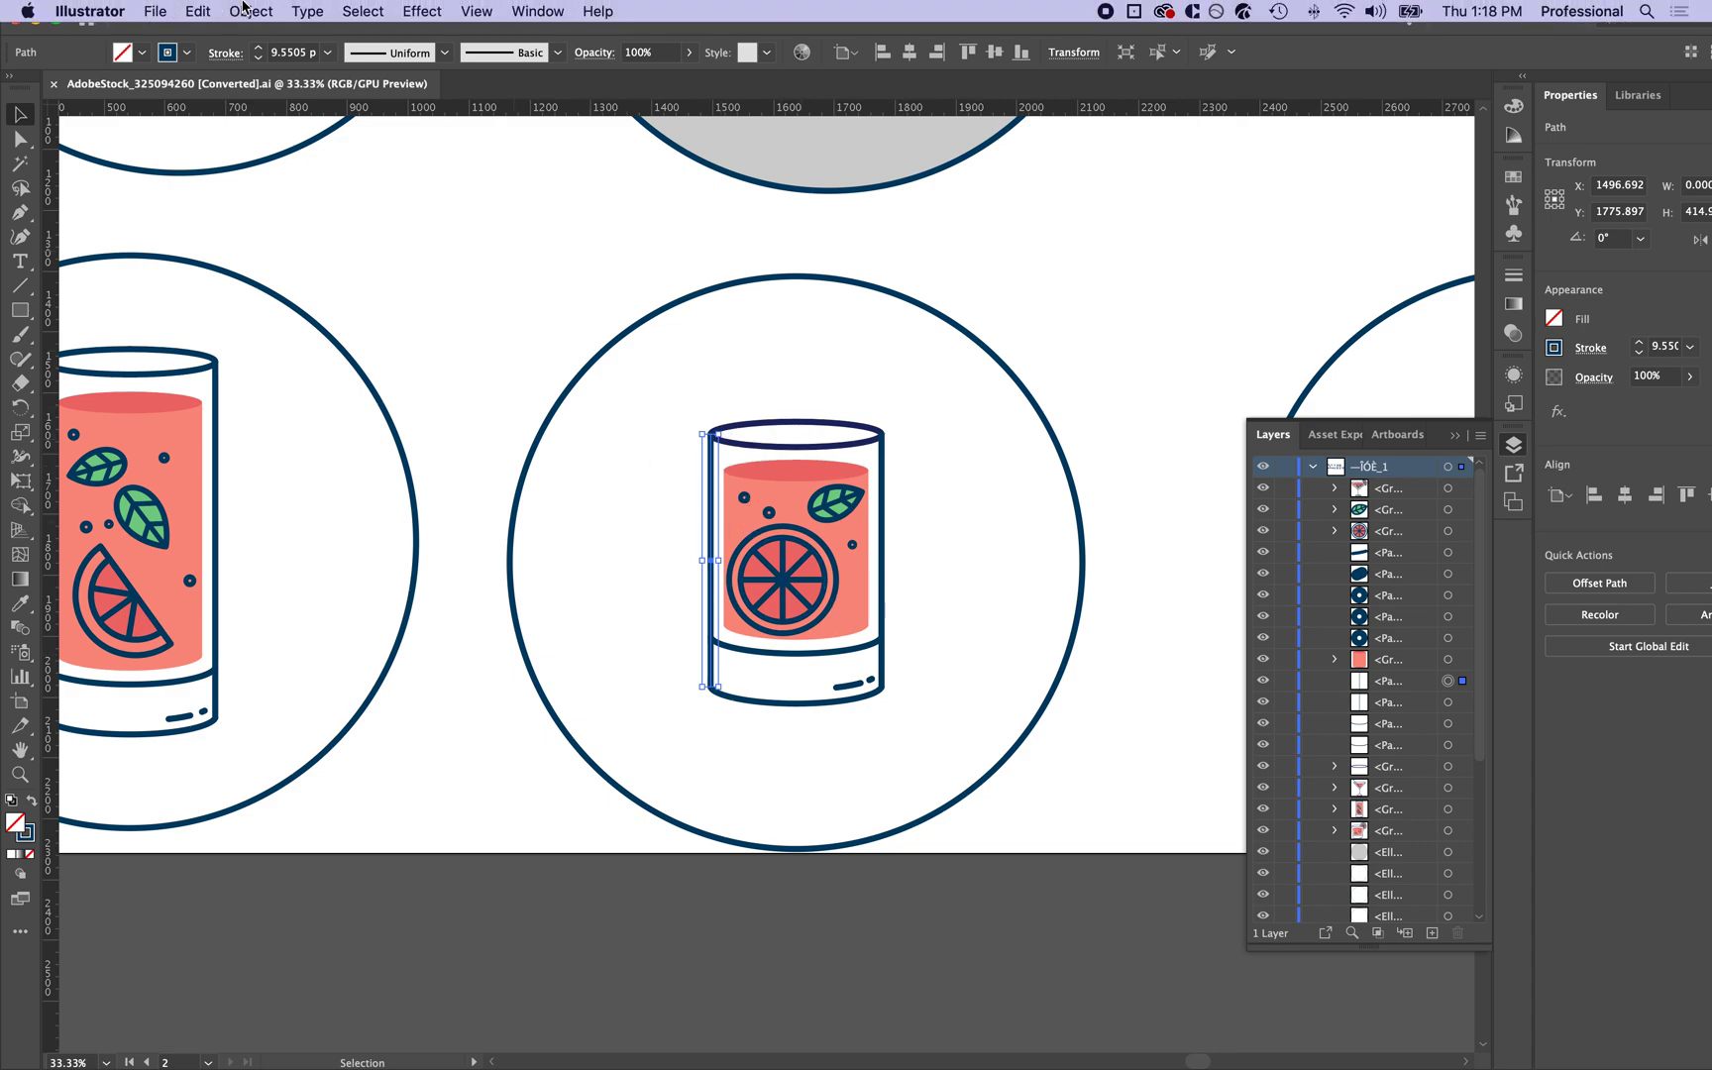
pyautogui.click(198, 11)
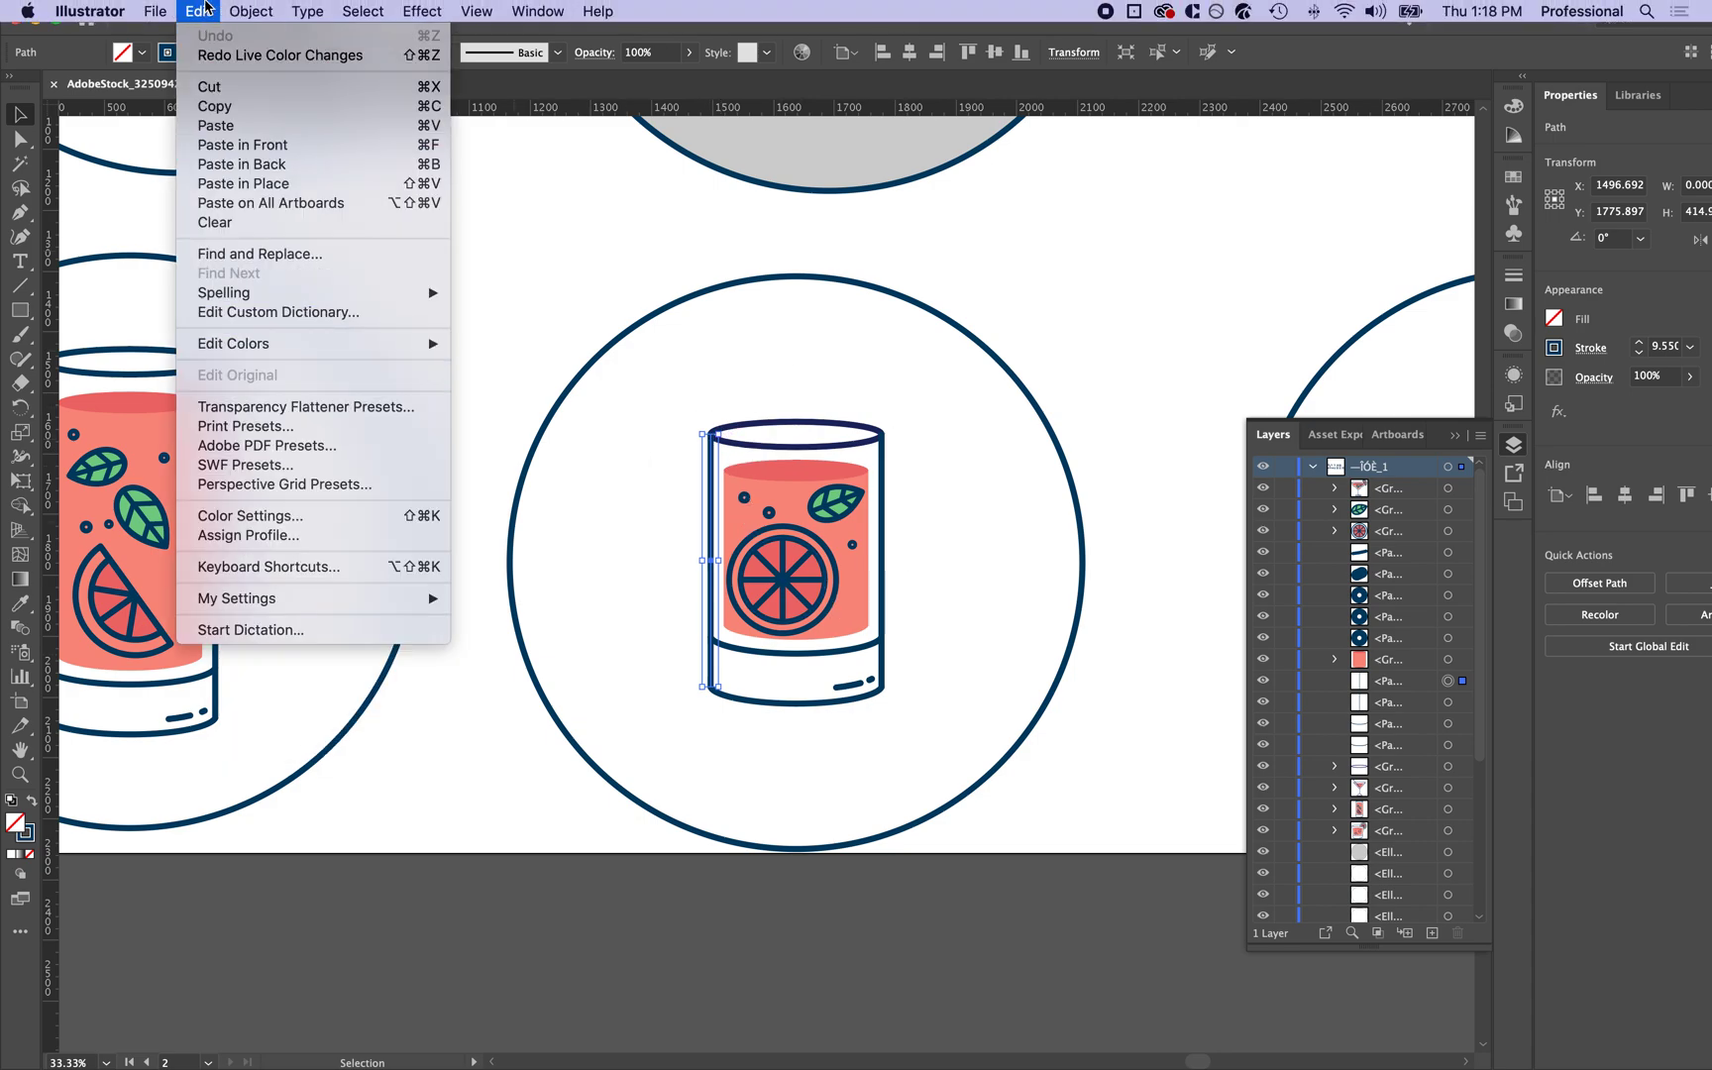
pyautogui.moveTo(233, 343)
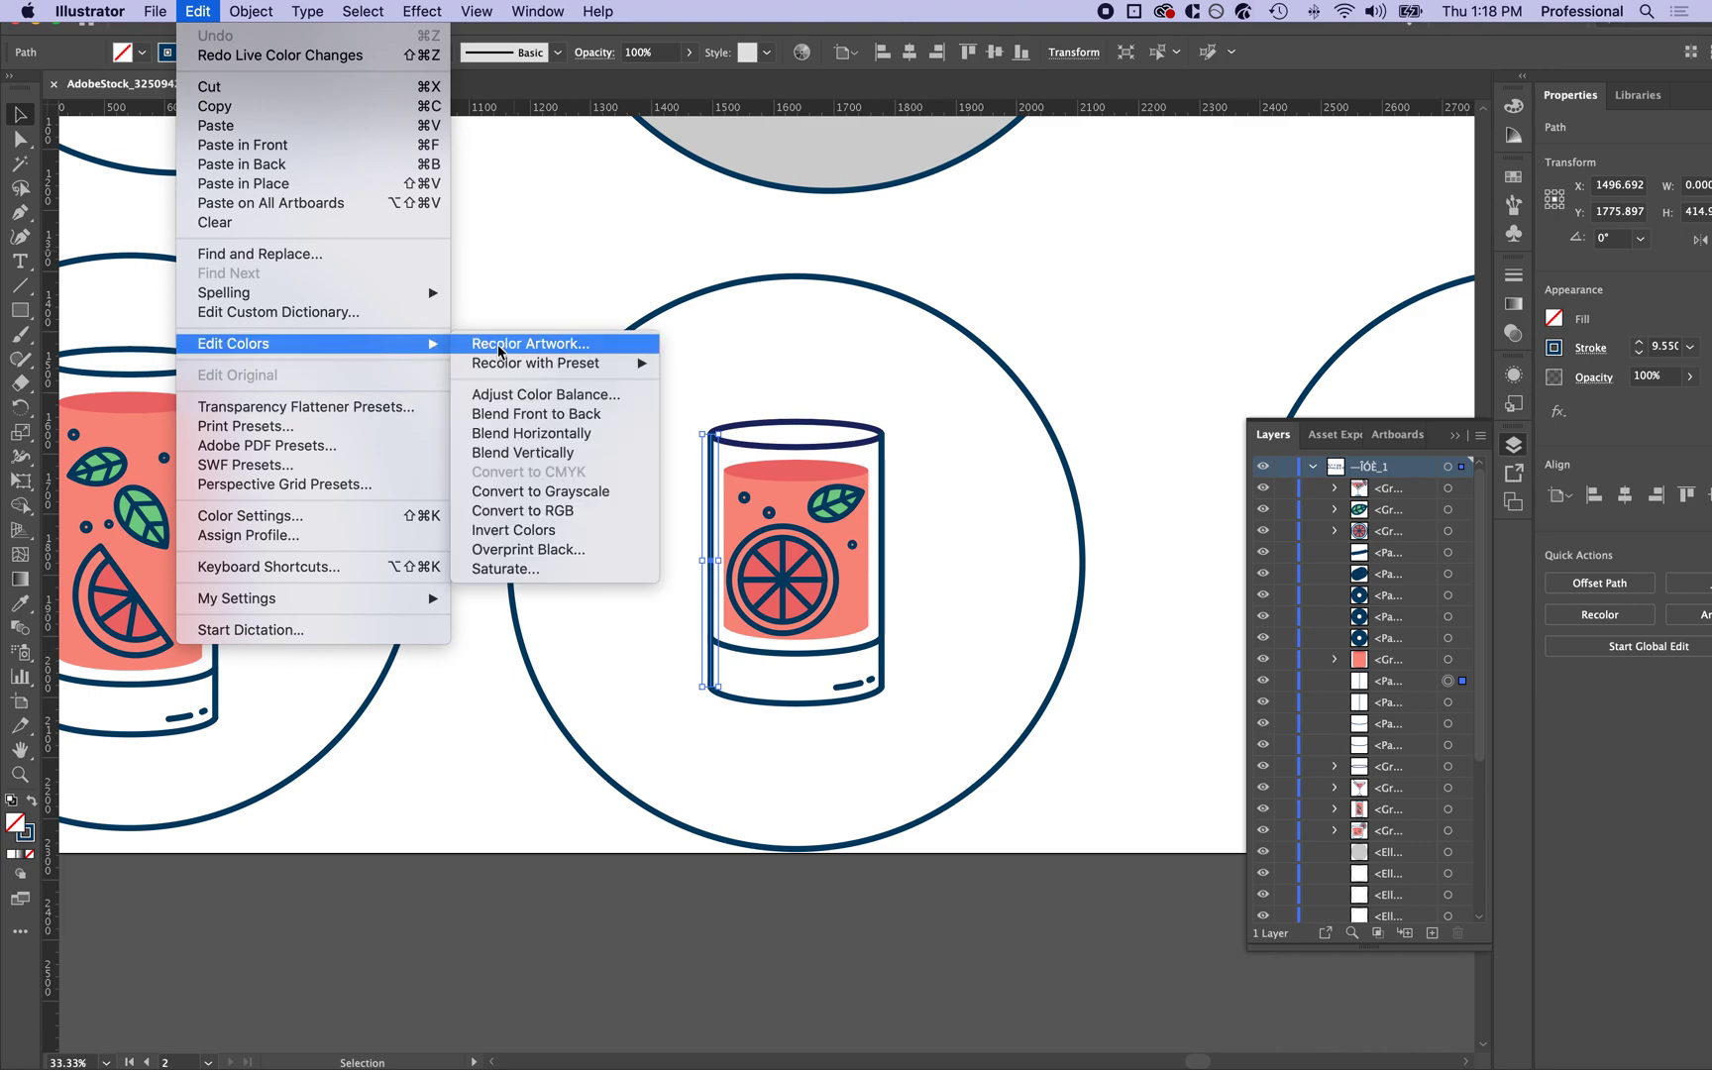
pyautogui.click(529, 342)
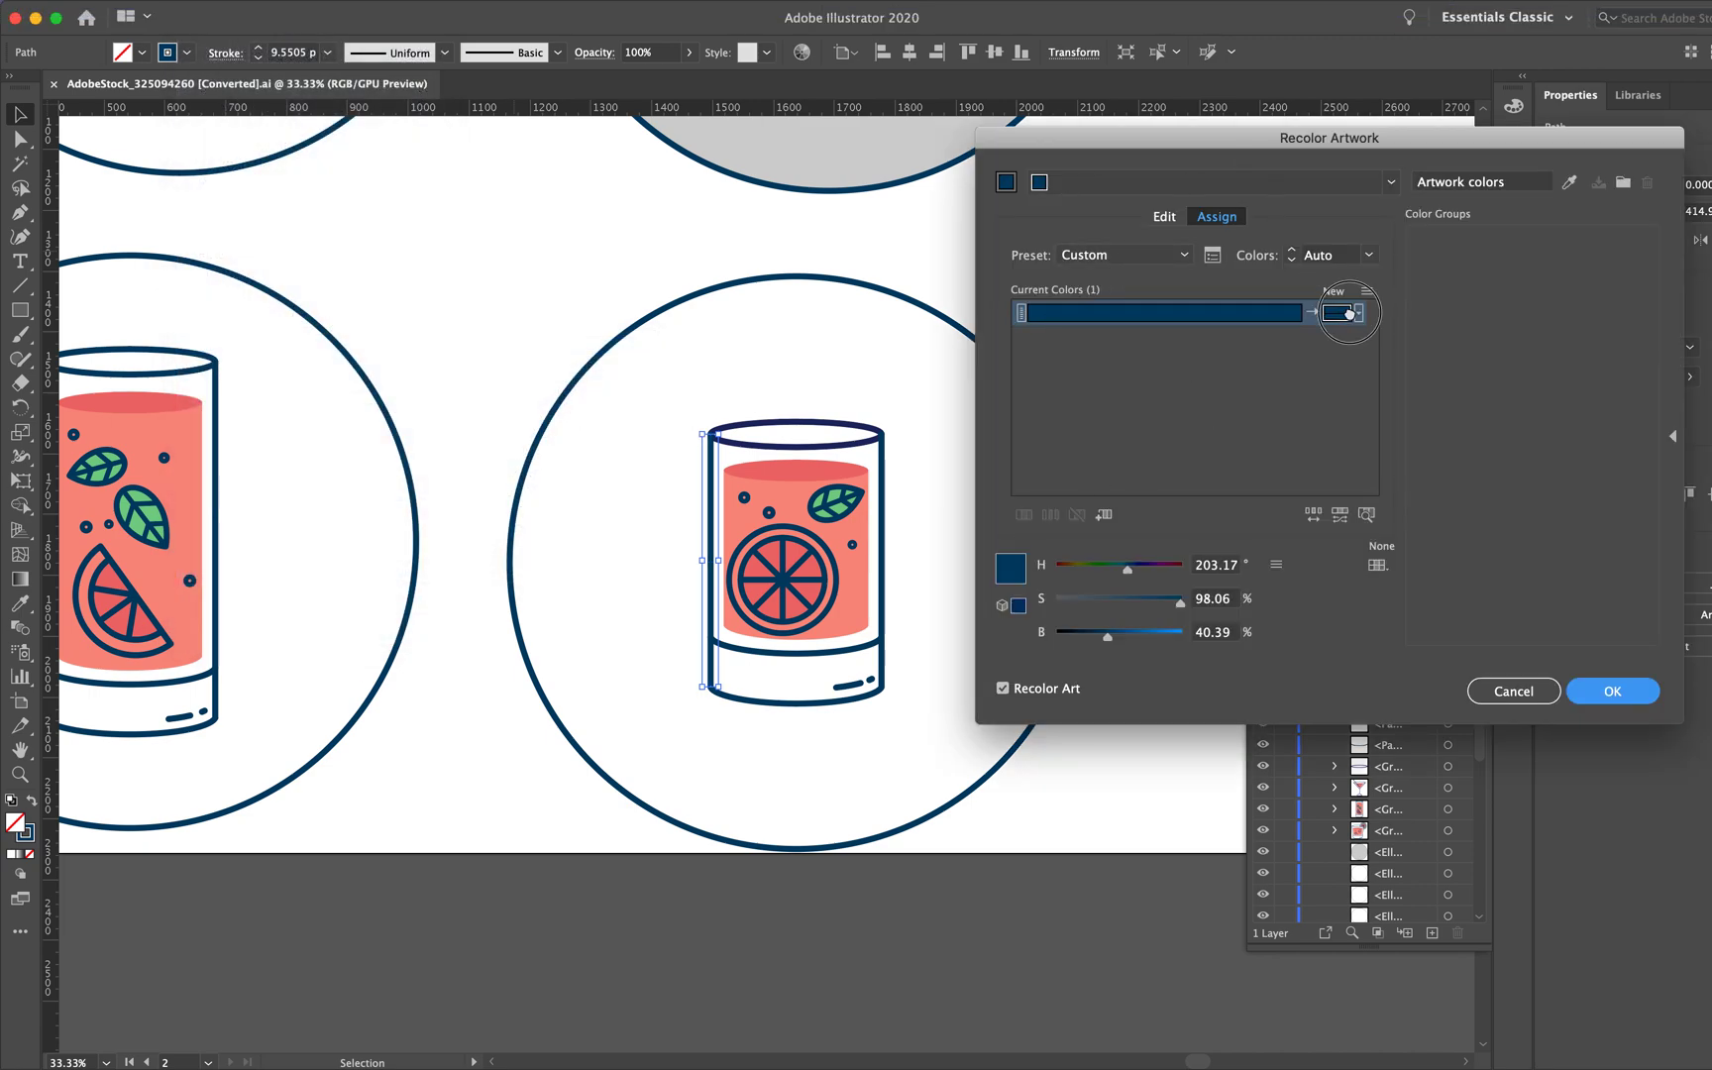
pyautogui.doubleClick(1342, 312)
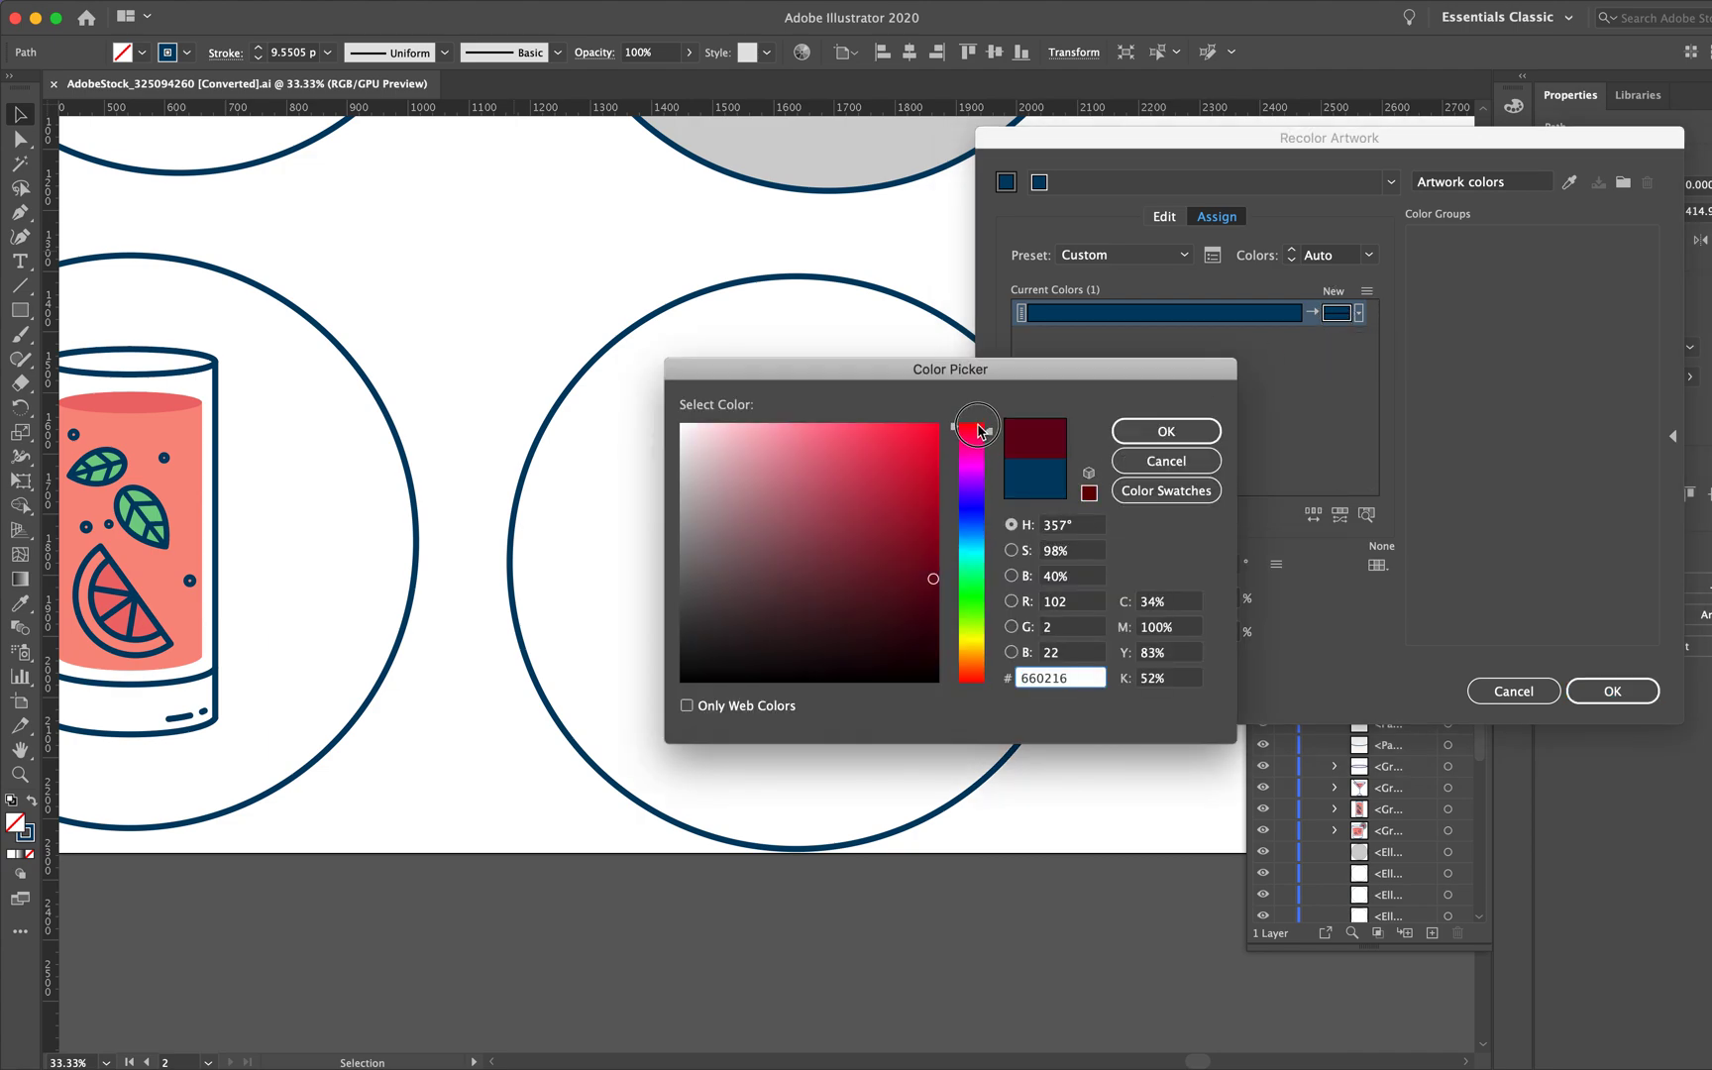
pyautogui.click(1164, 430)
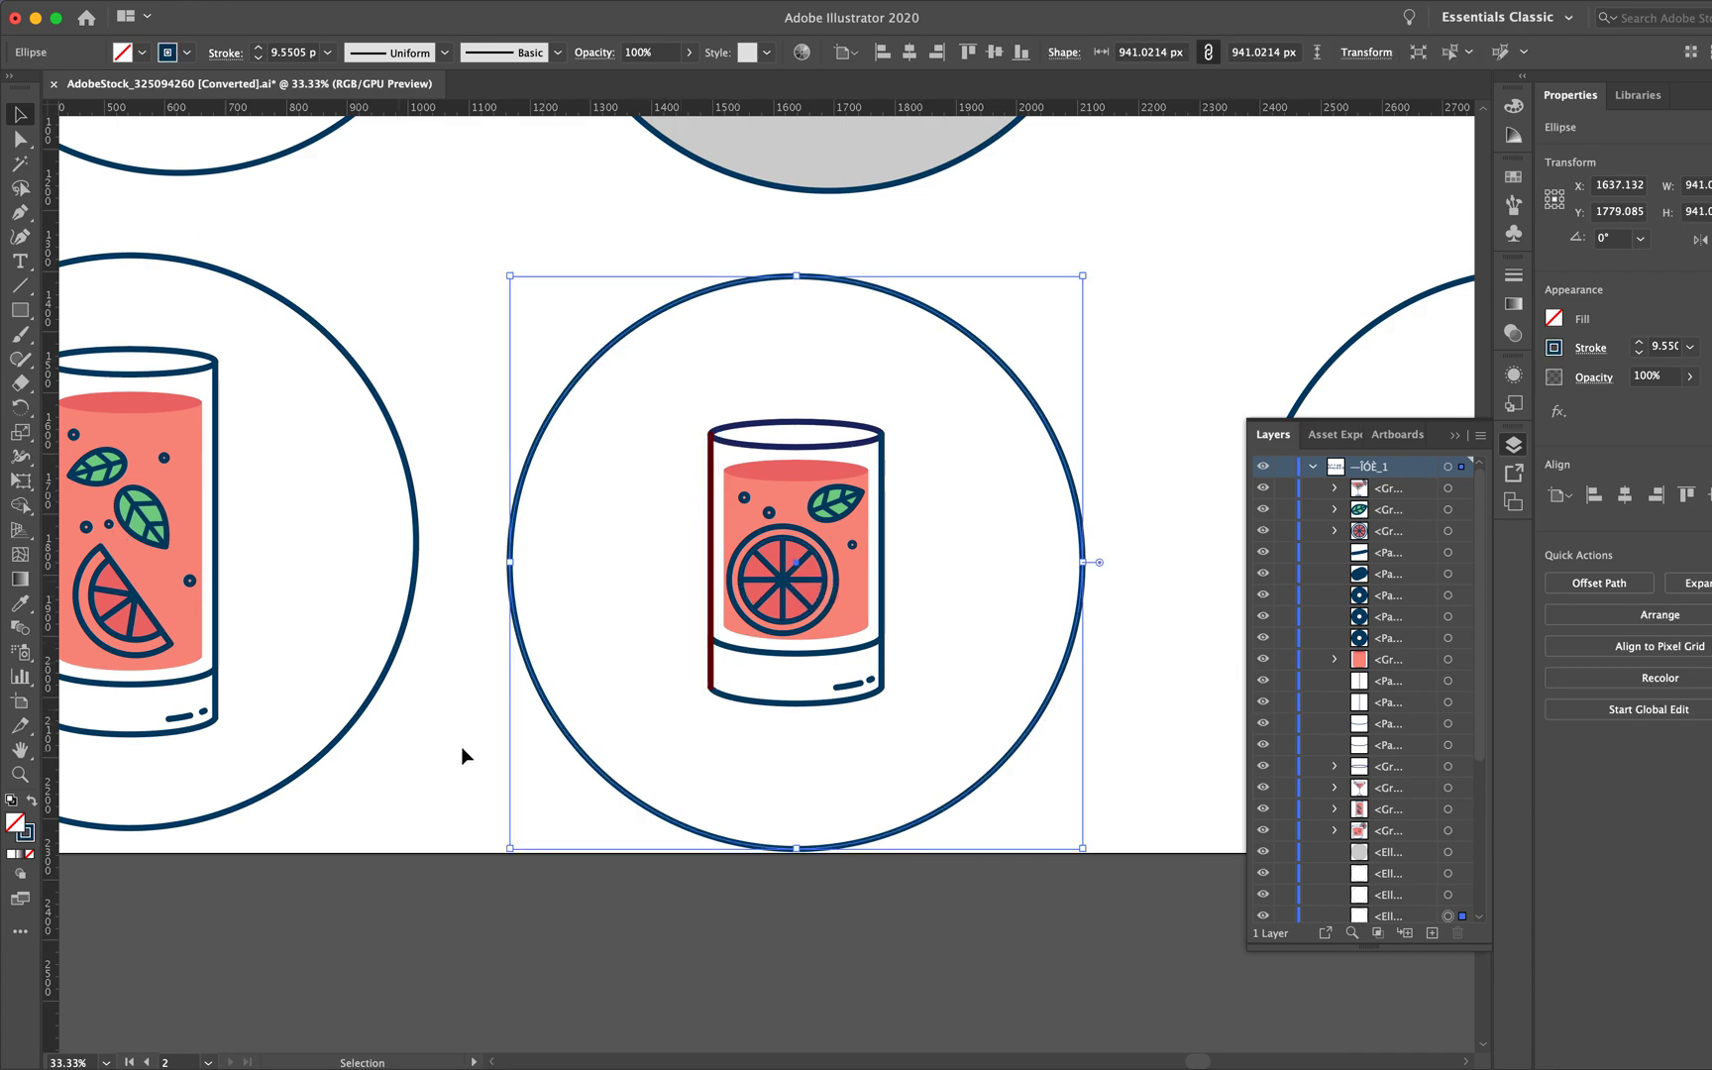
# Step: Deselect the recolored edge and undo the dark red recolor
pyautogui.click(277, 449)
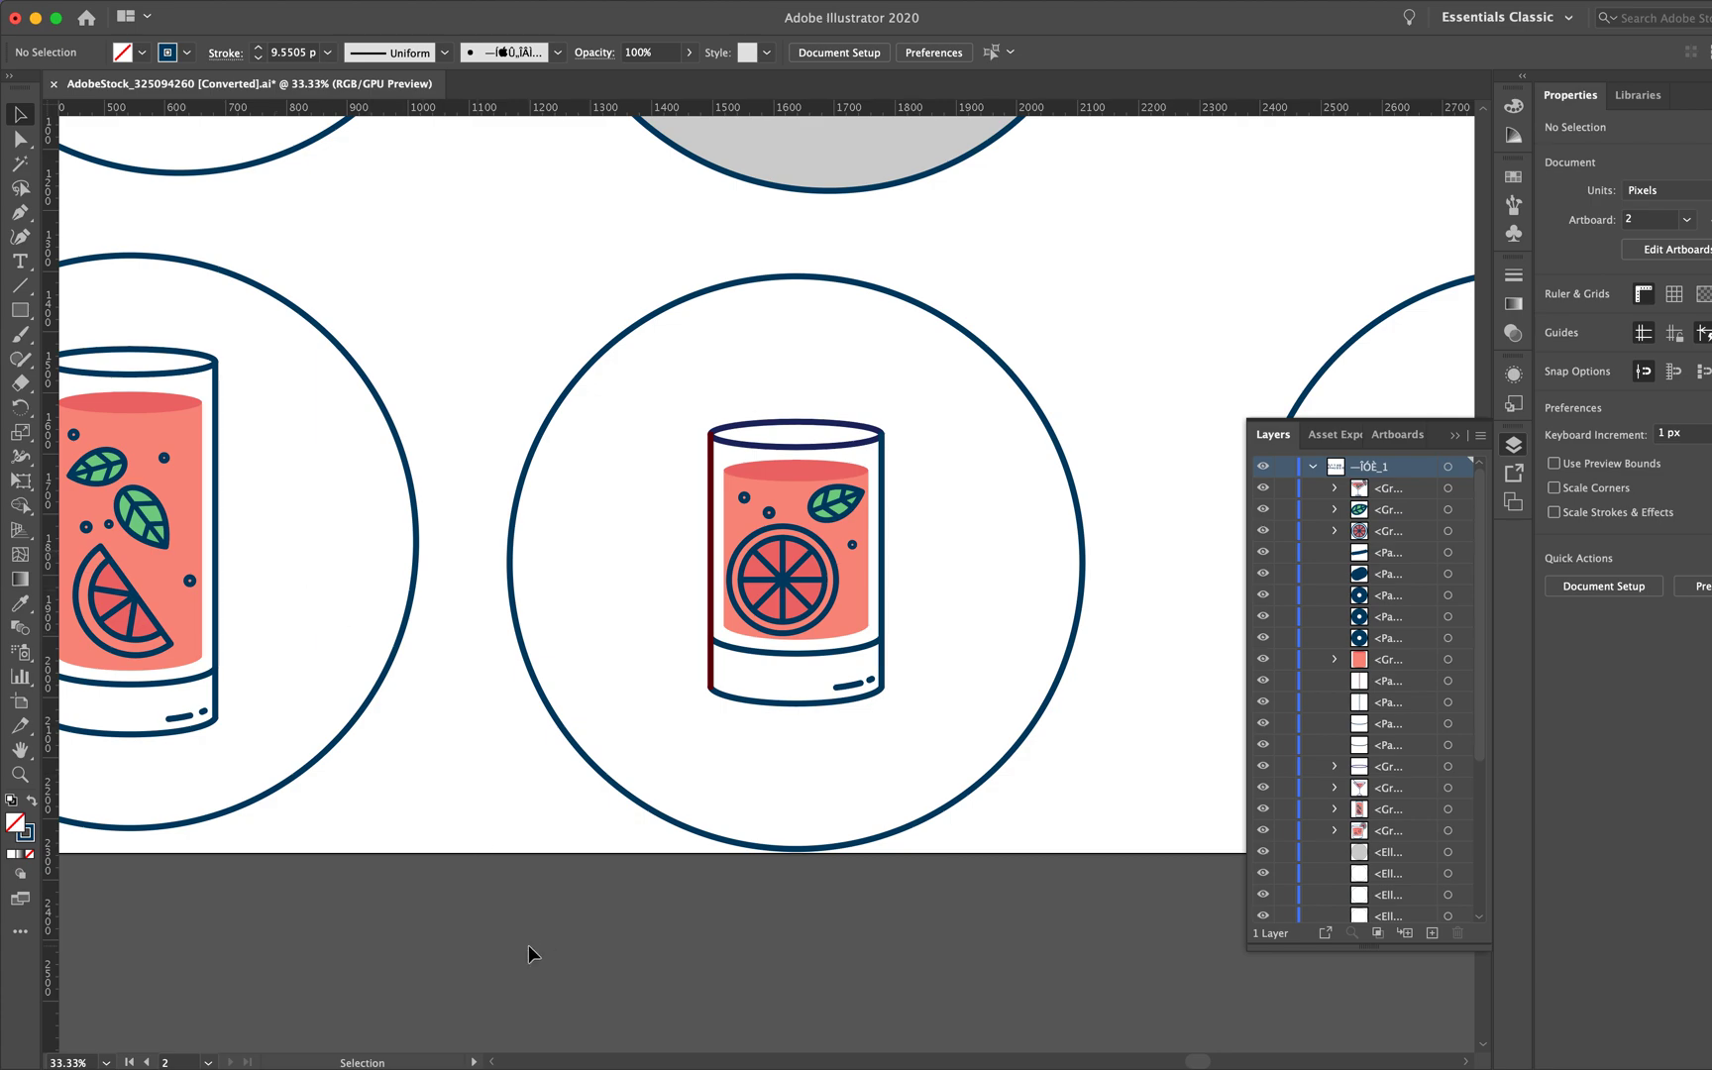
pyautogui.moveTo(656, 610)
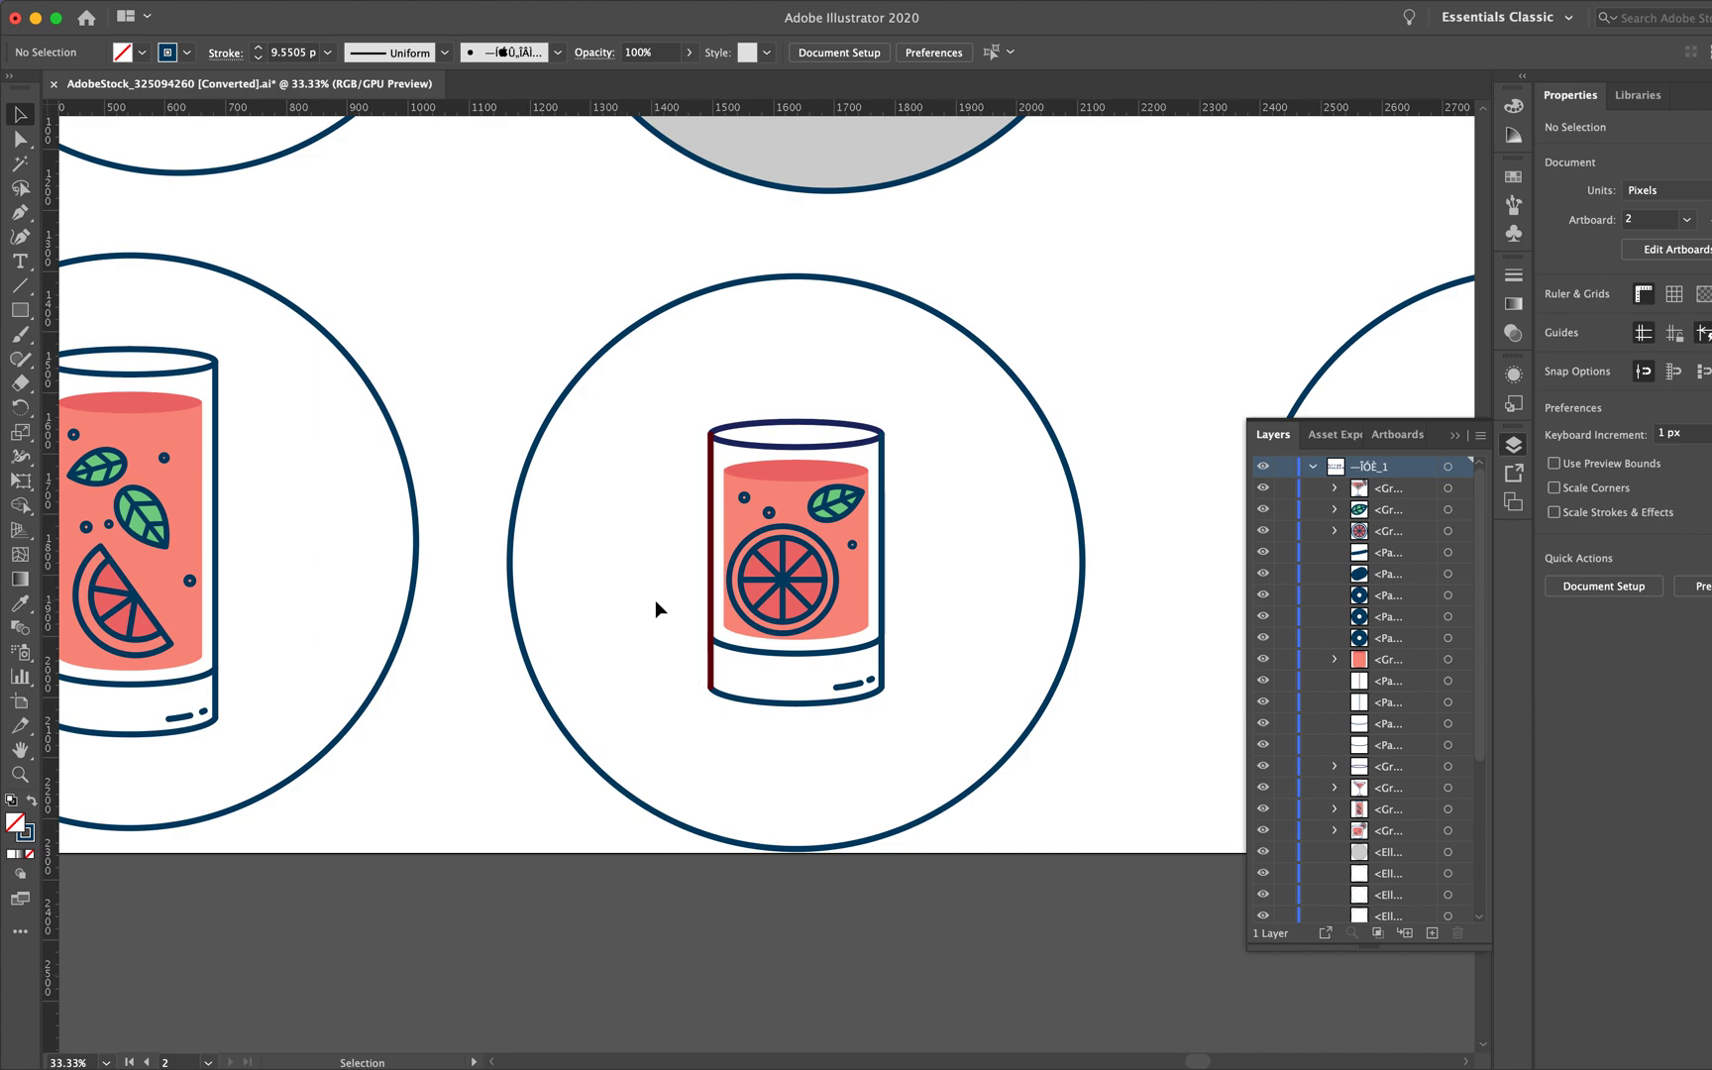
pyautogui.click(753, 639)
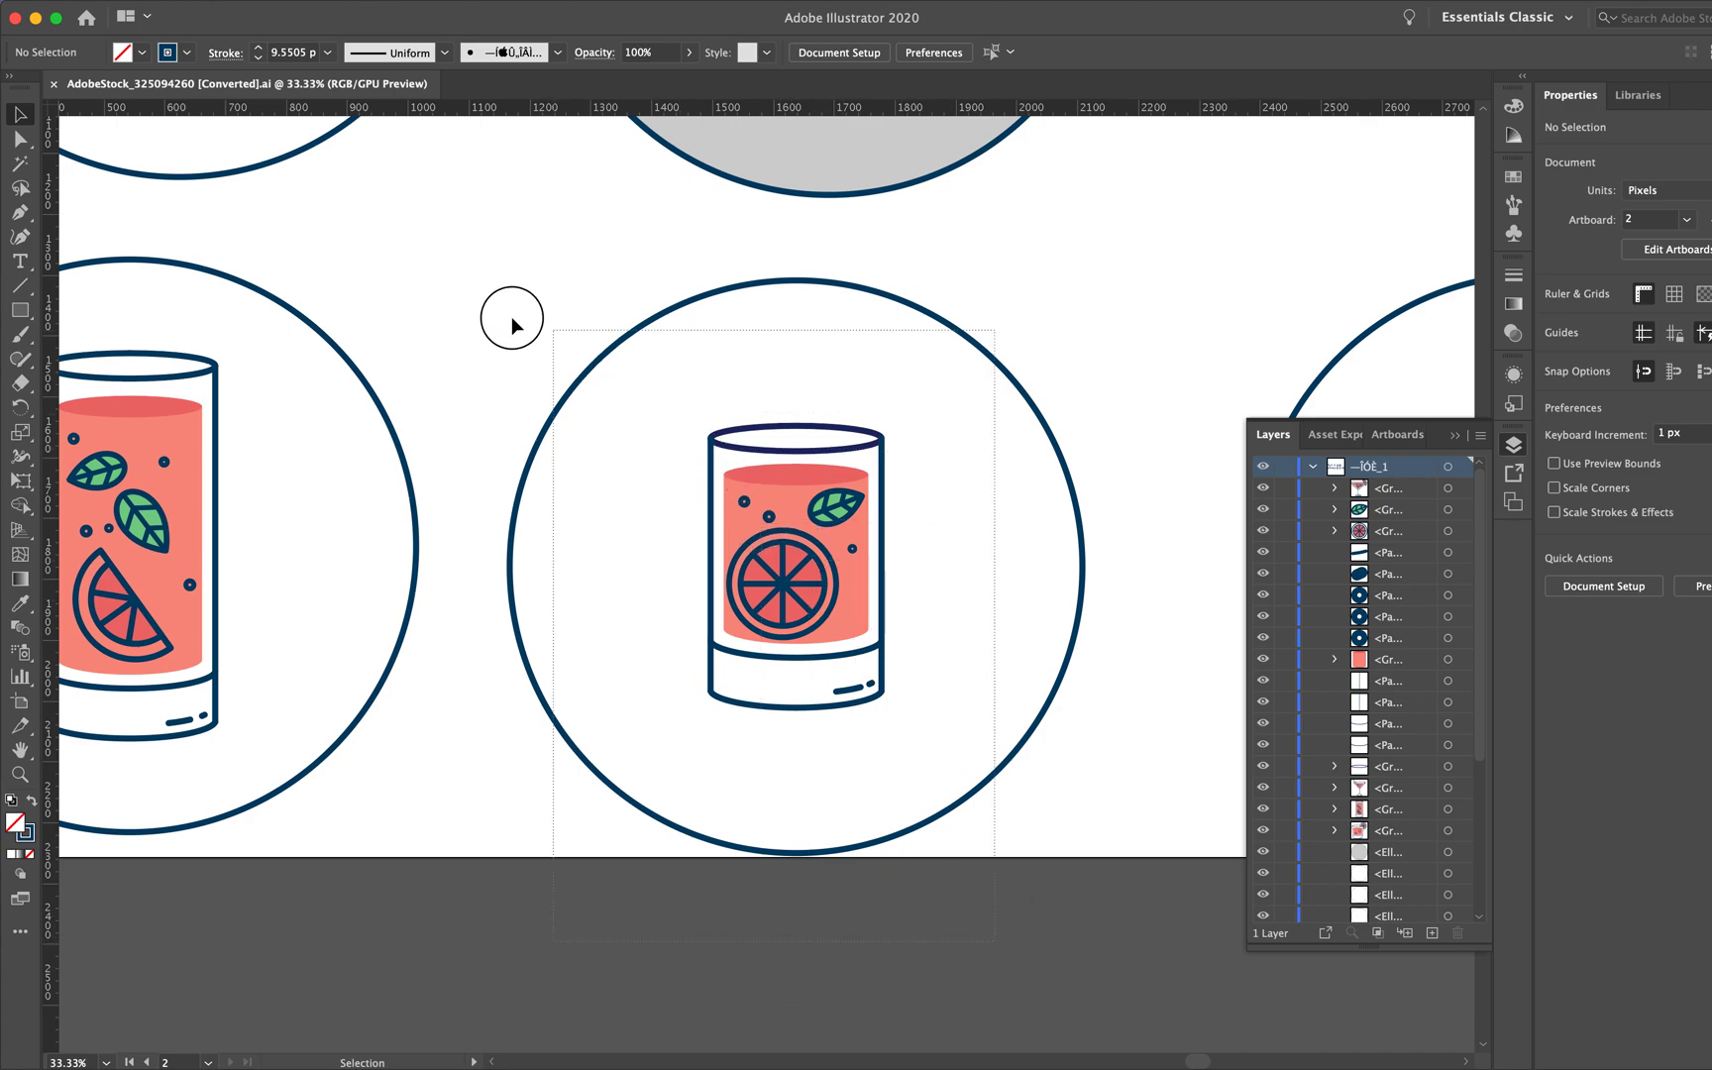
pyautogui.click(801, 574)
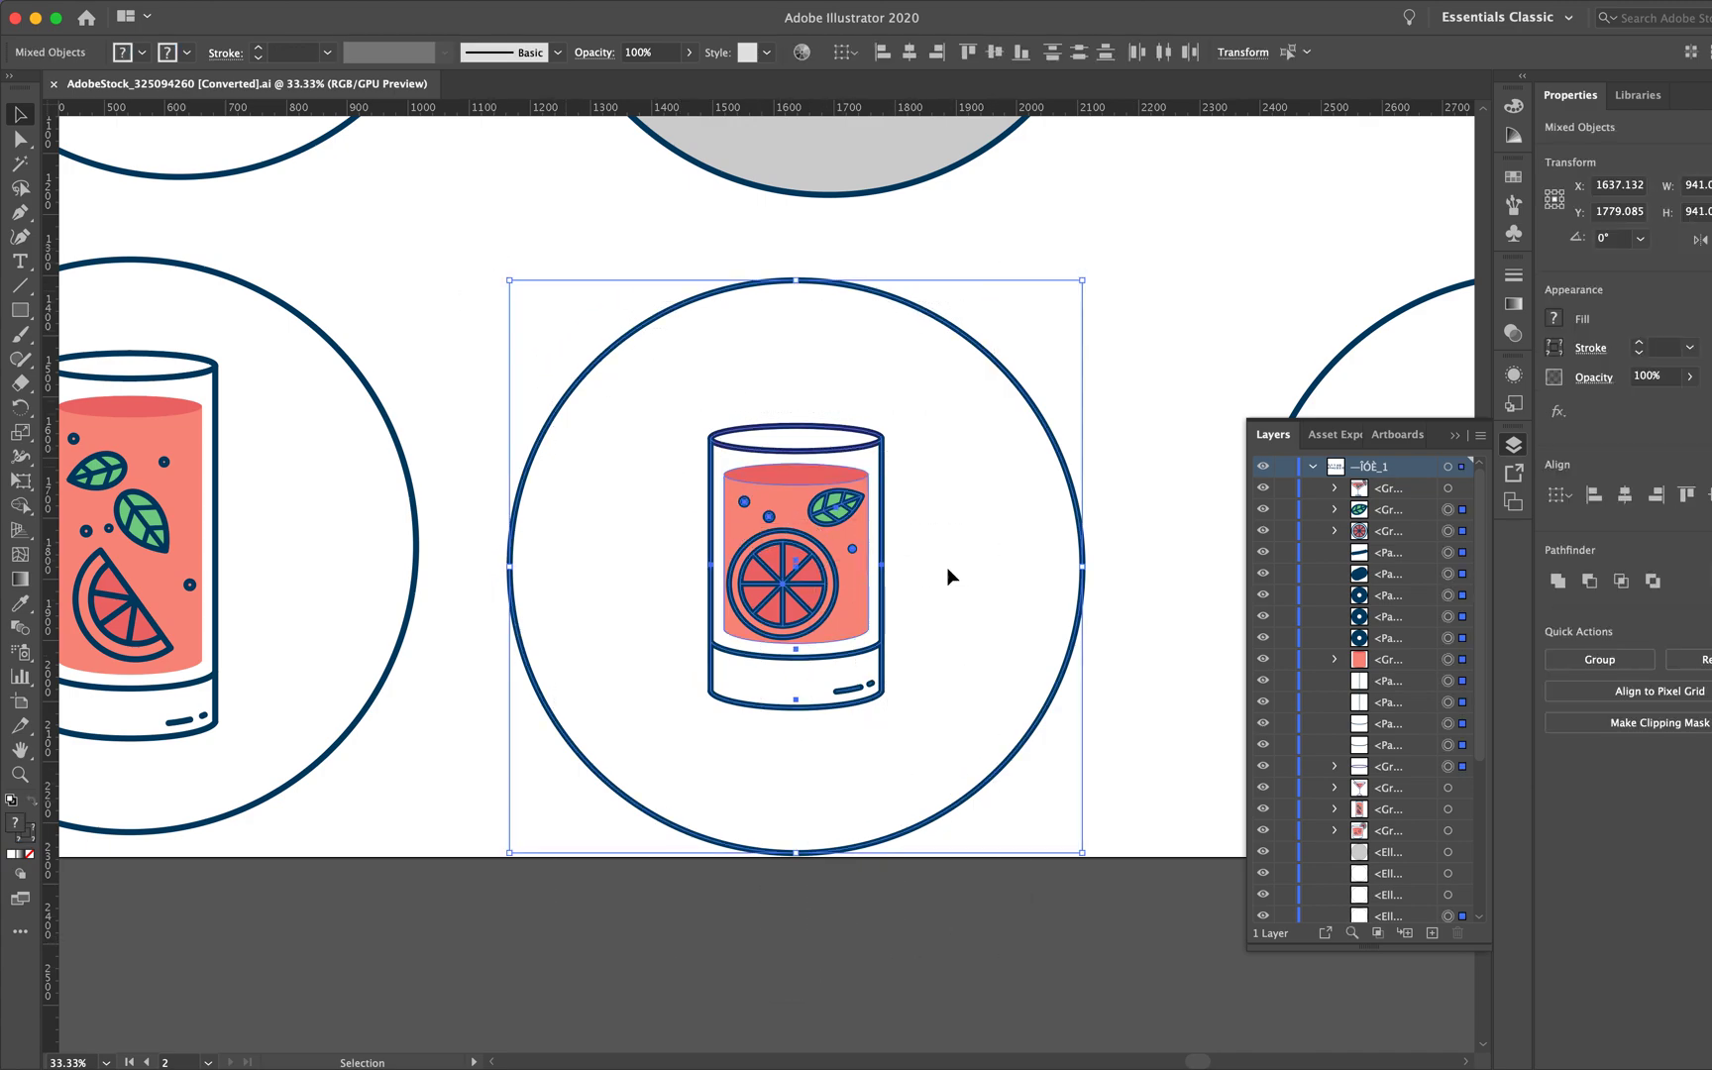
pyautogui.moveTo(881, 811)
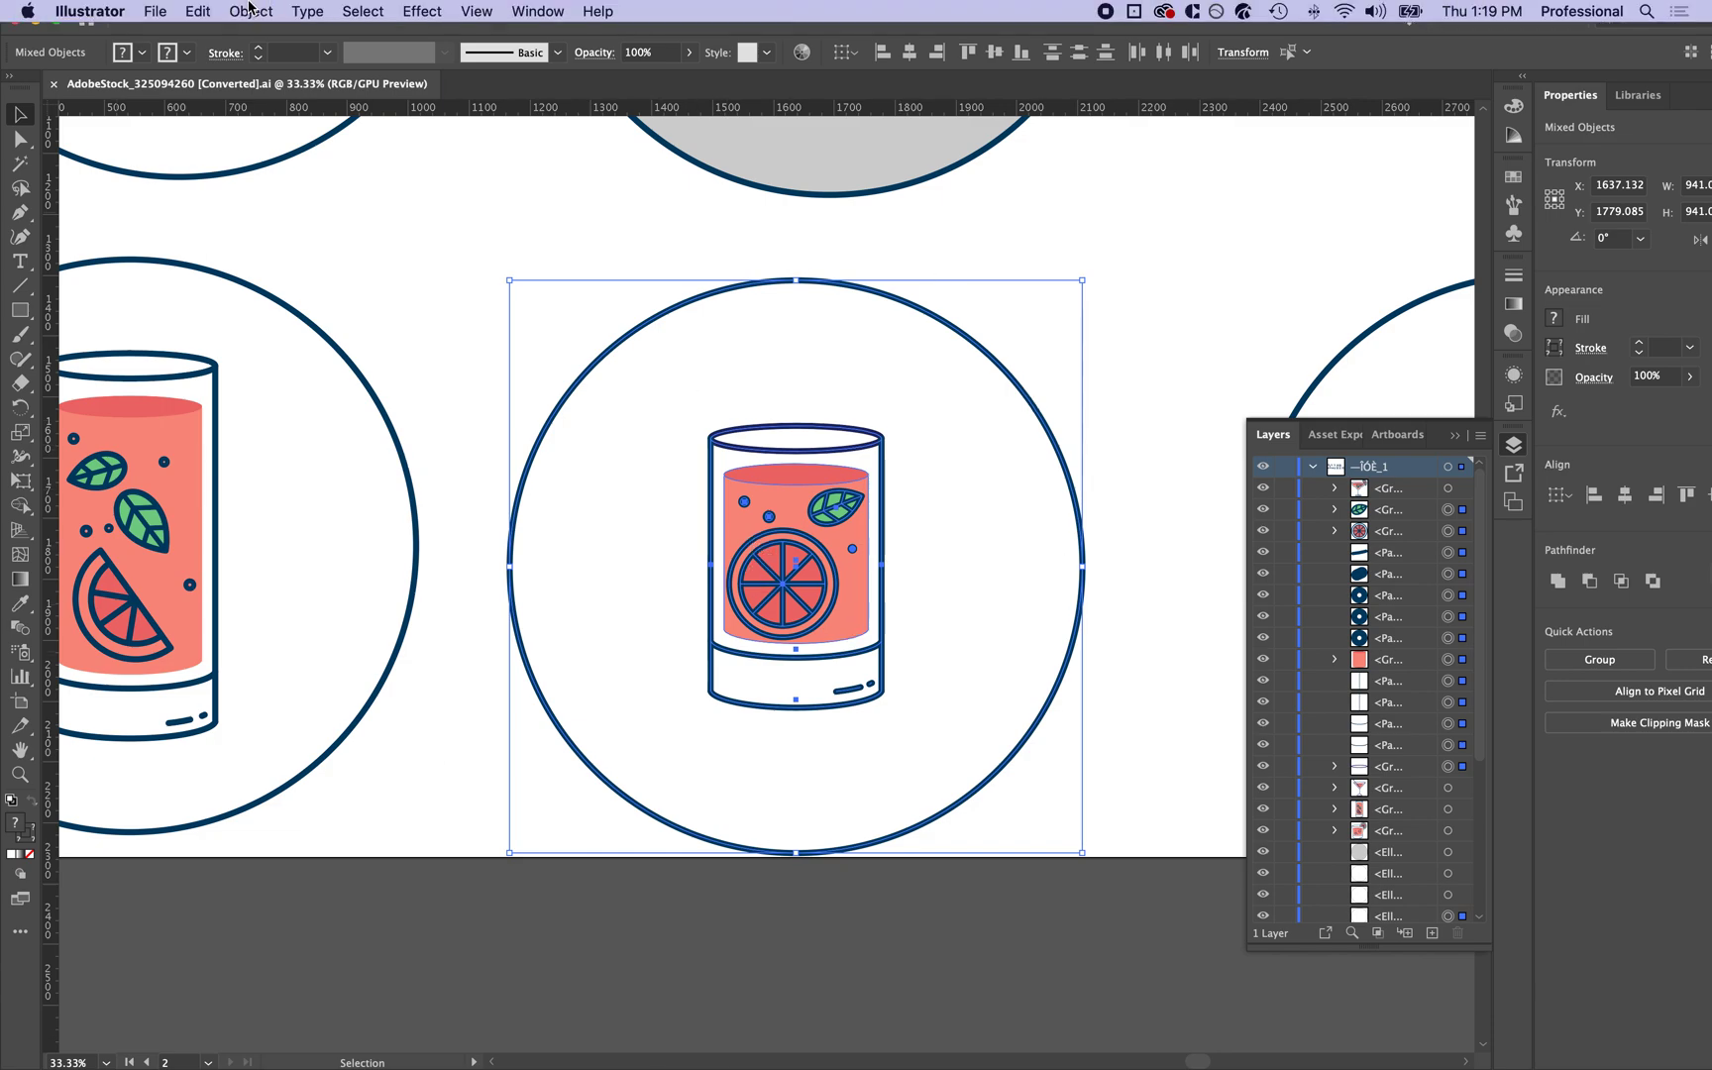
pyautogui.click(197, 11)
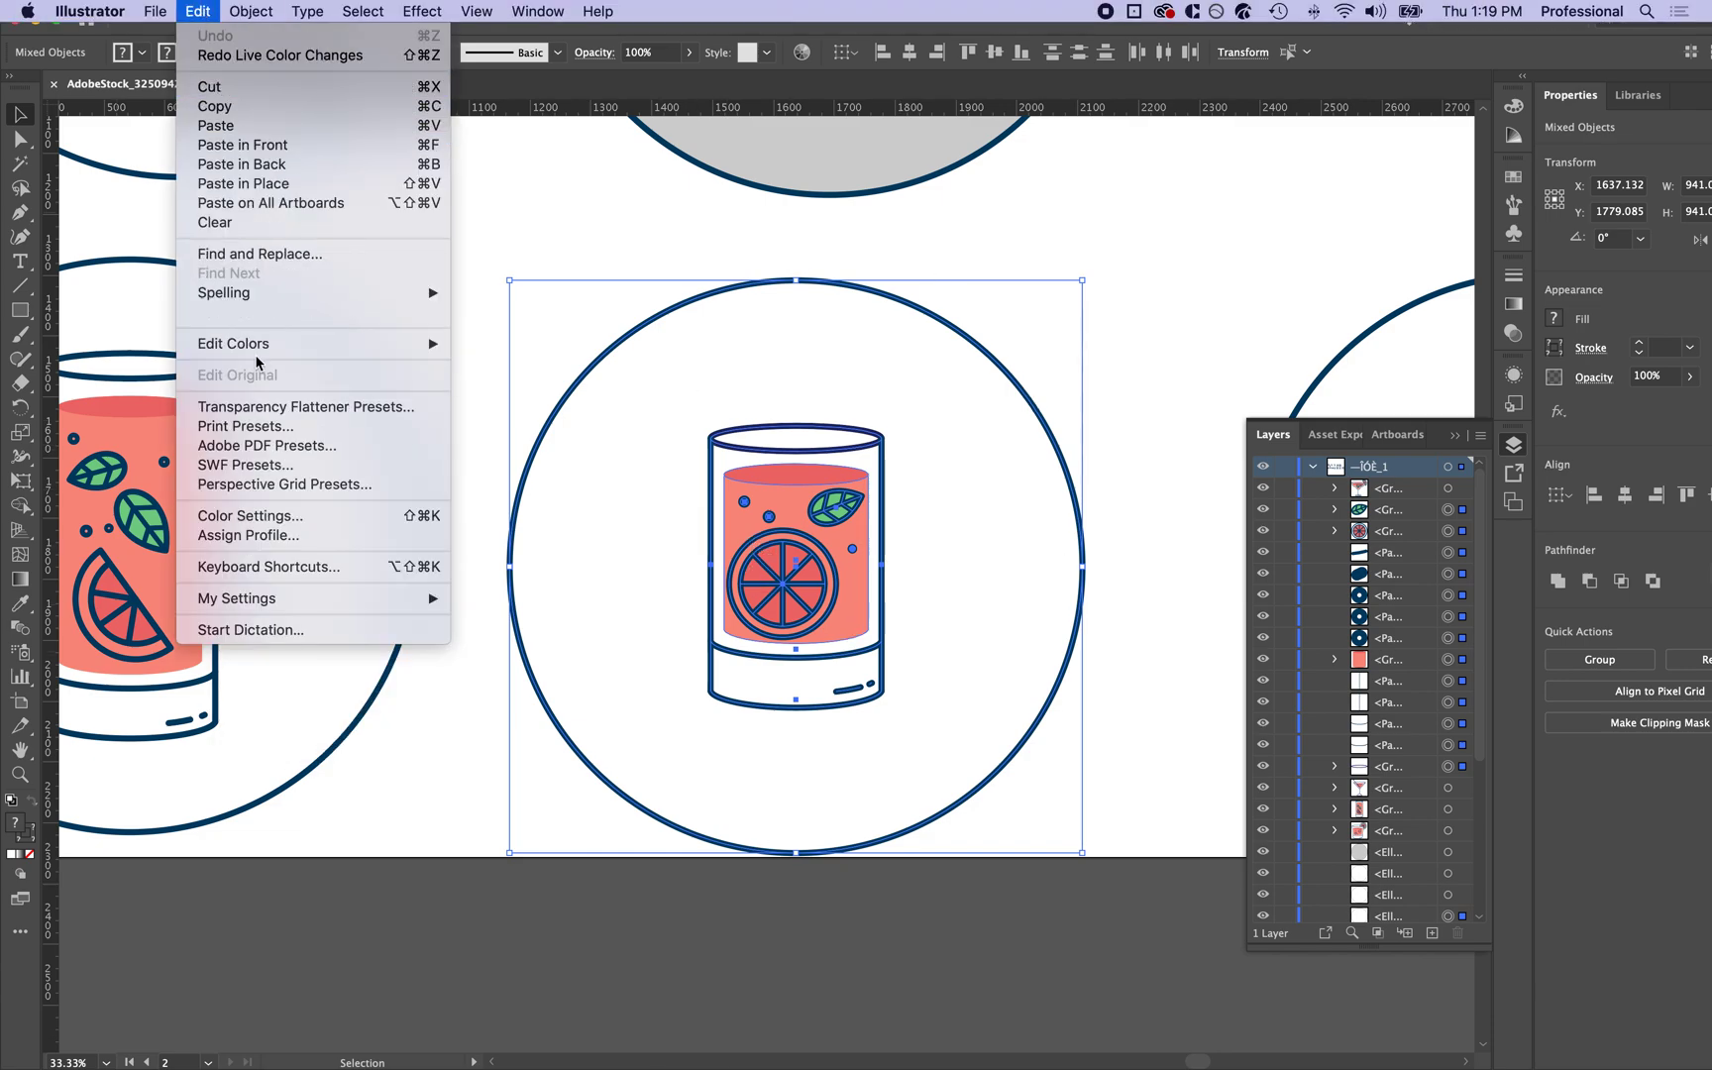
pyautogui.moveTo(233, 343)
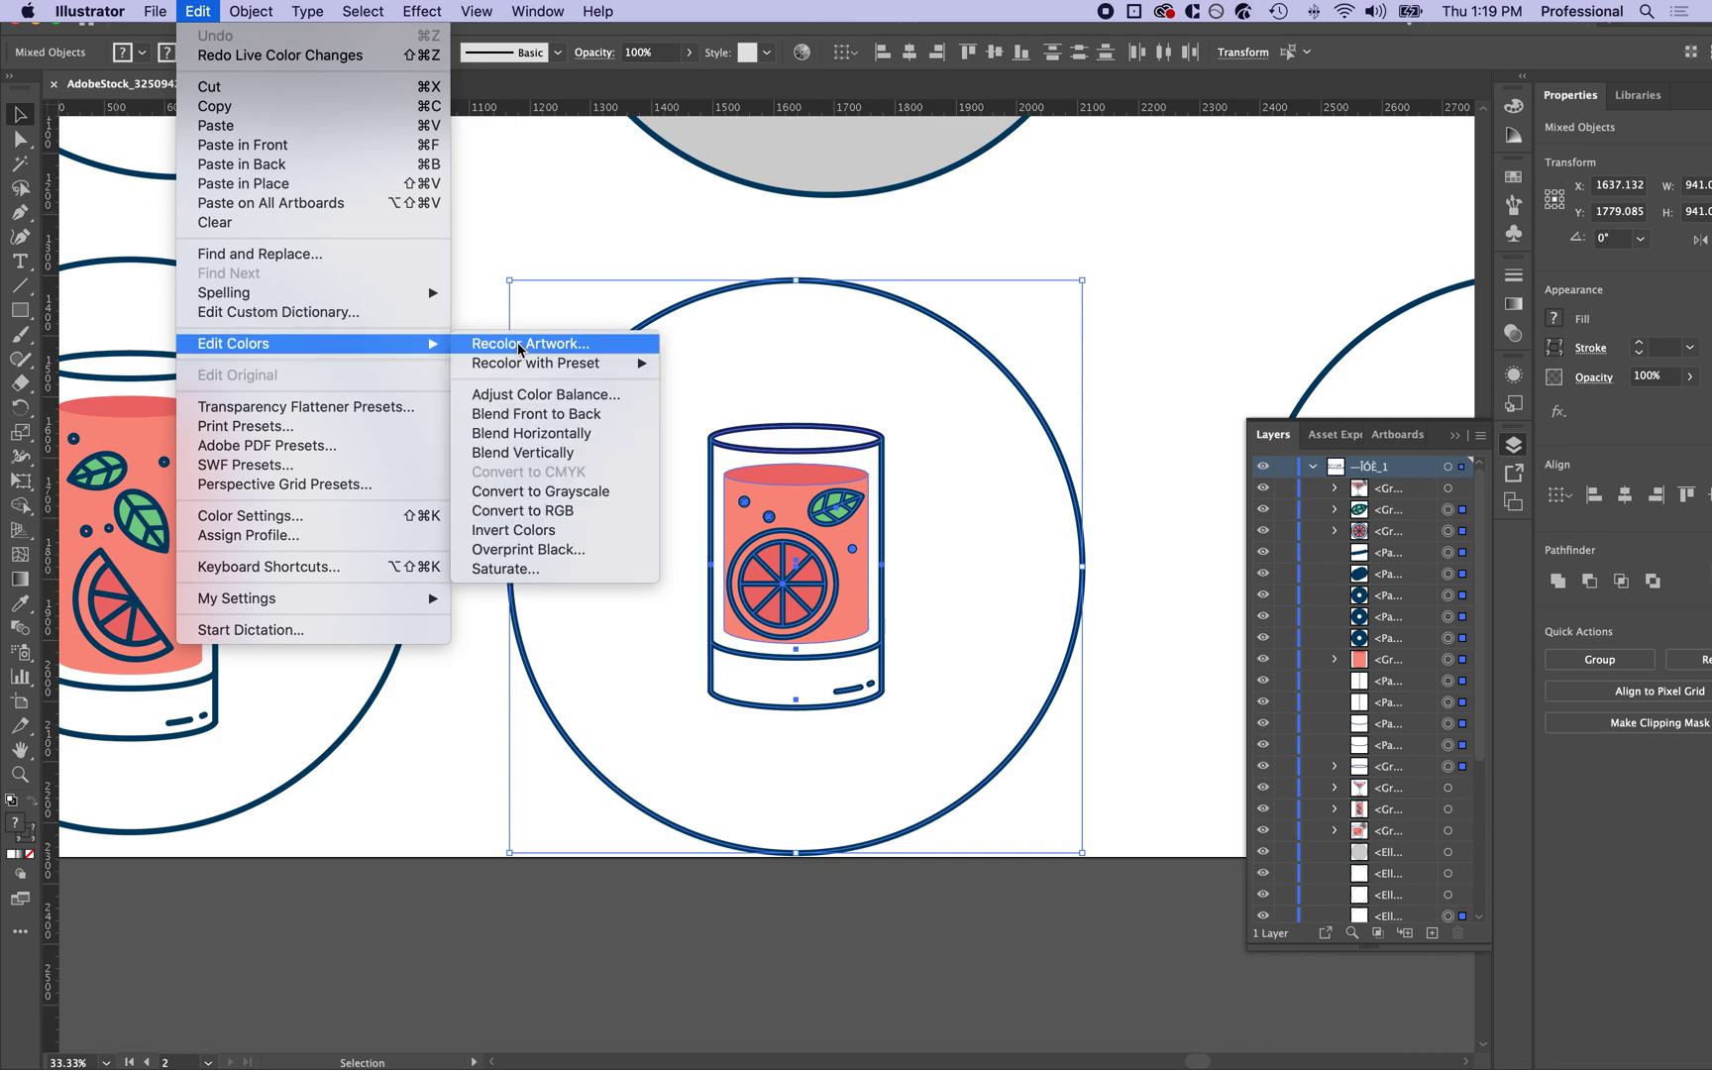
pyautogui.click(531, 343)
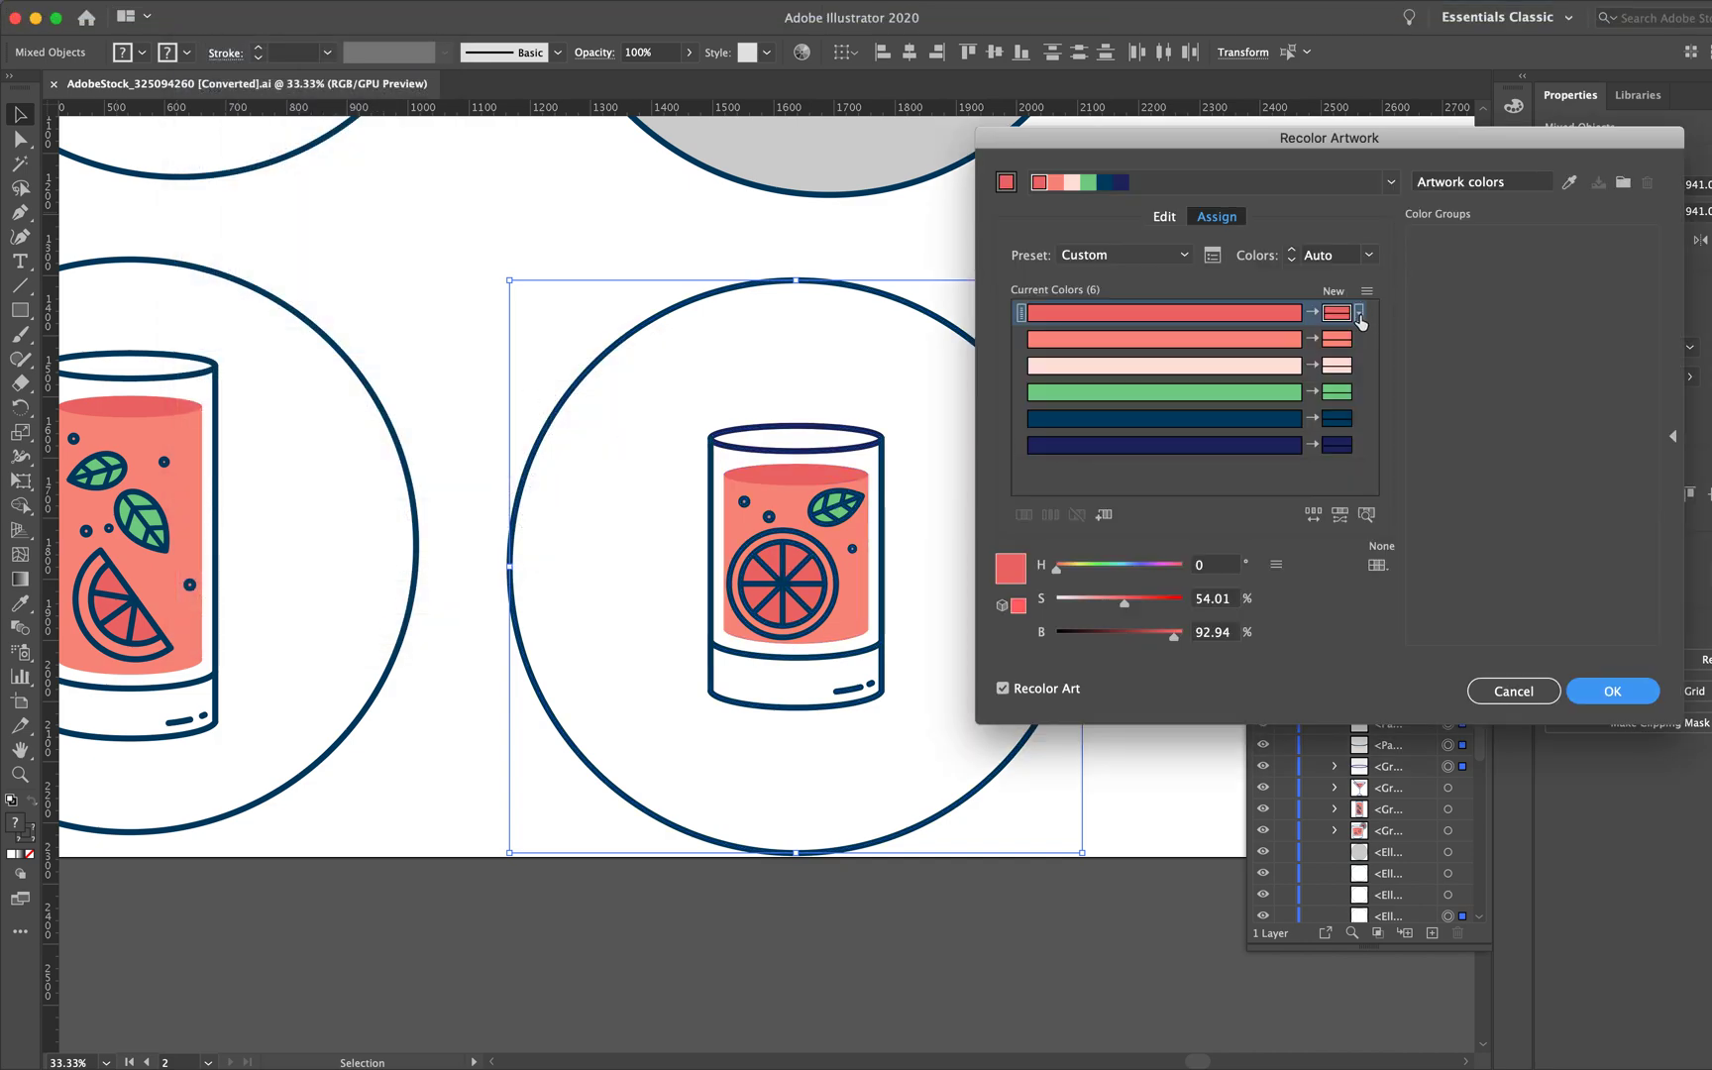
pyautogui.moveTo(1358, 445)
pyautogui.write('66023C')
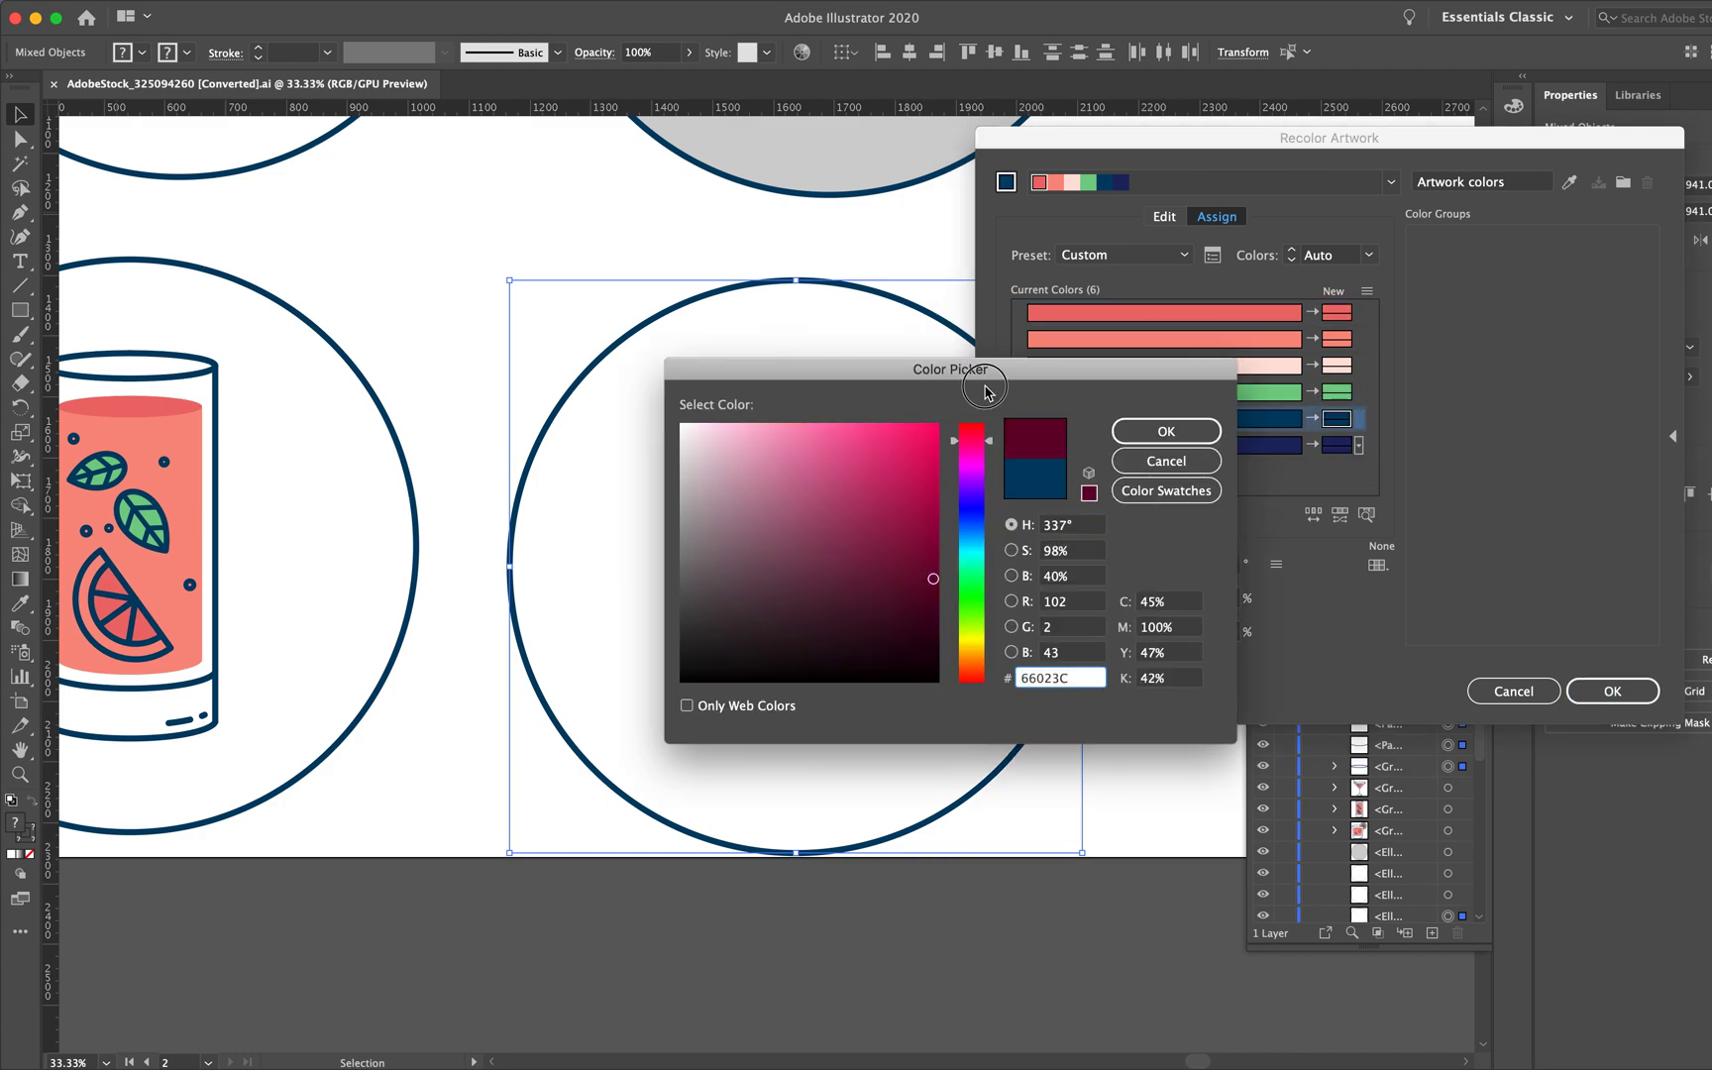
pyautogui.click(1165, 430)
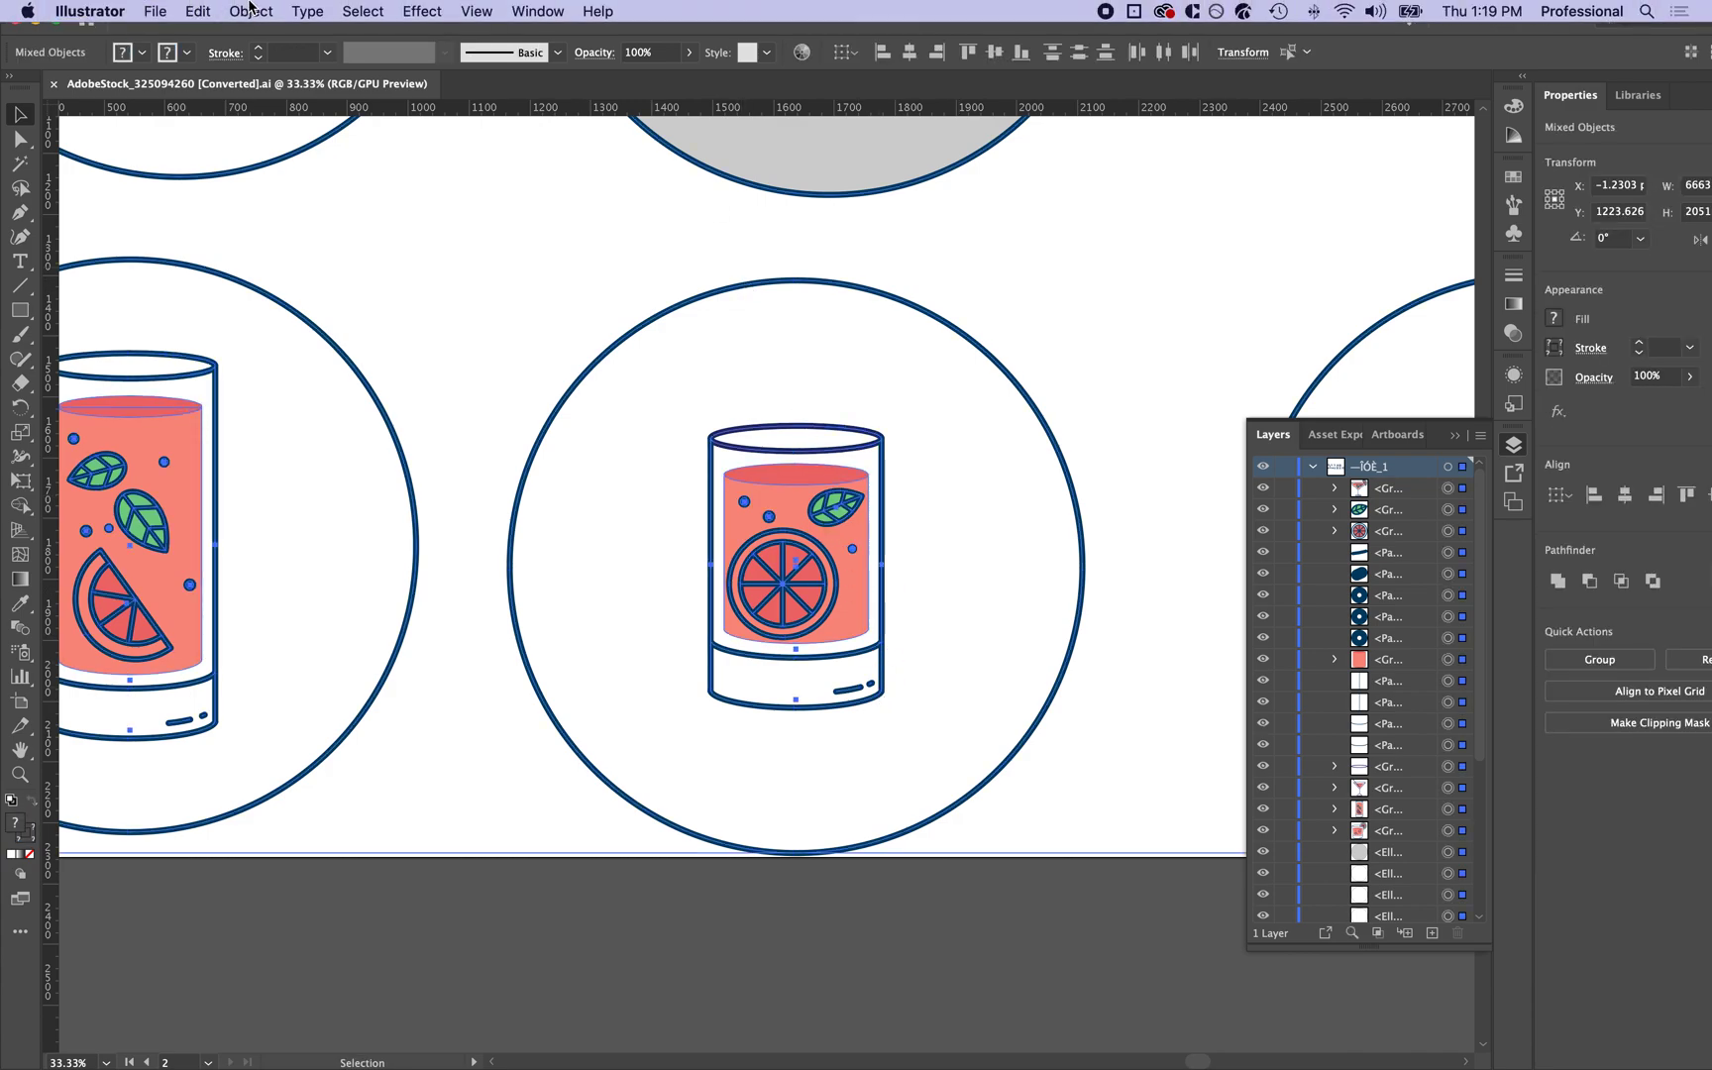
# Step: Swap the dark blue swatch in Recolor Artwork for a deeper navy and apply it
pyautogui.click(196, 11)
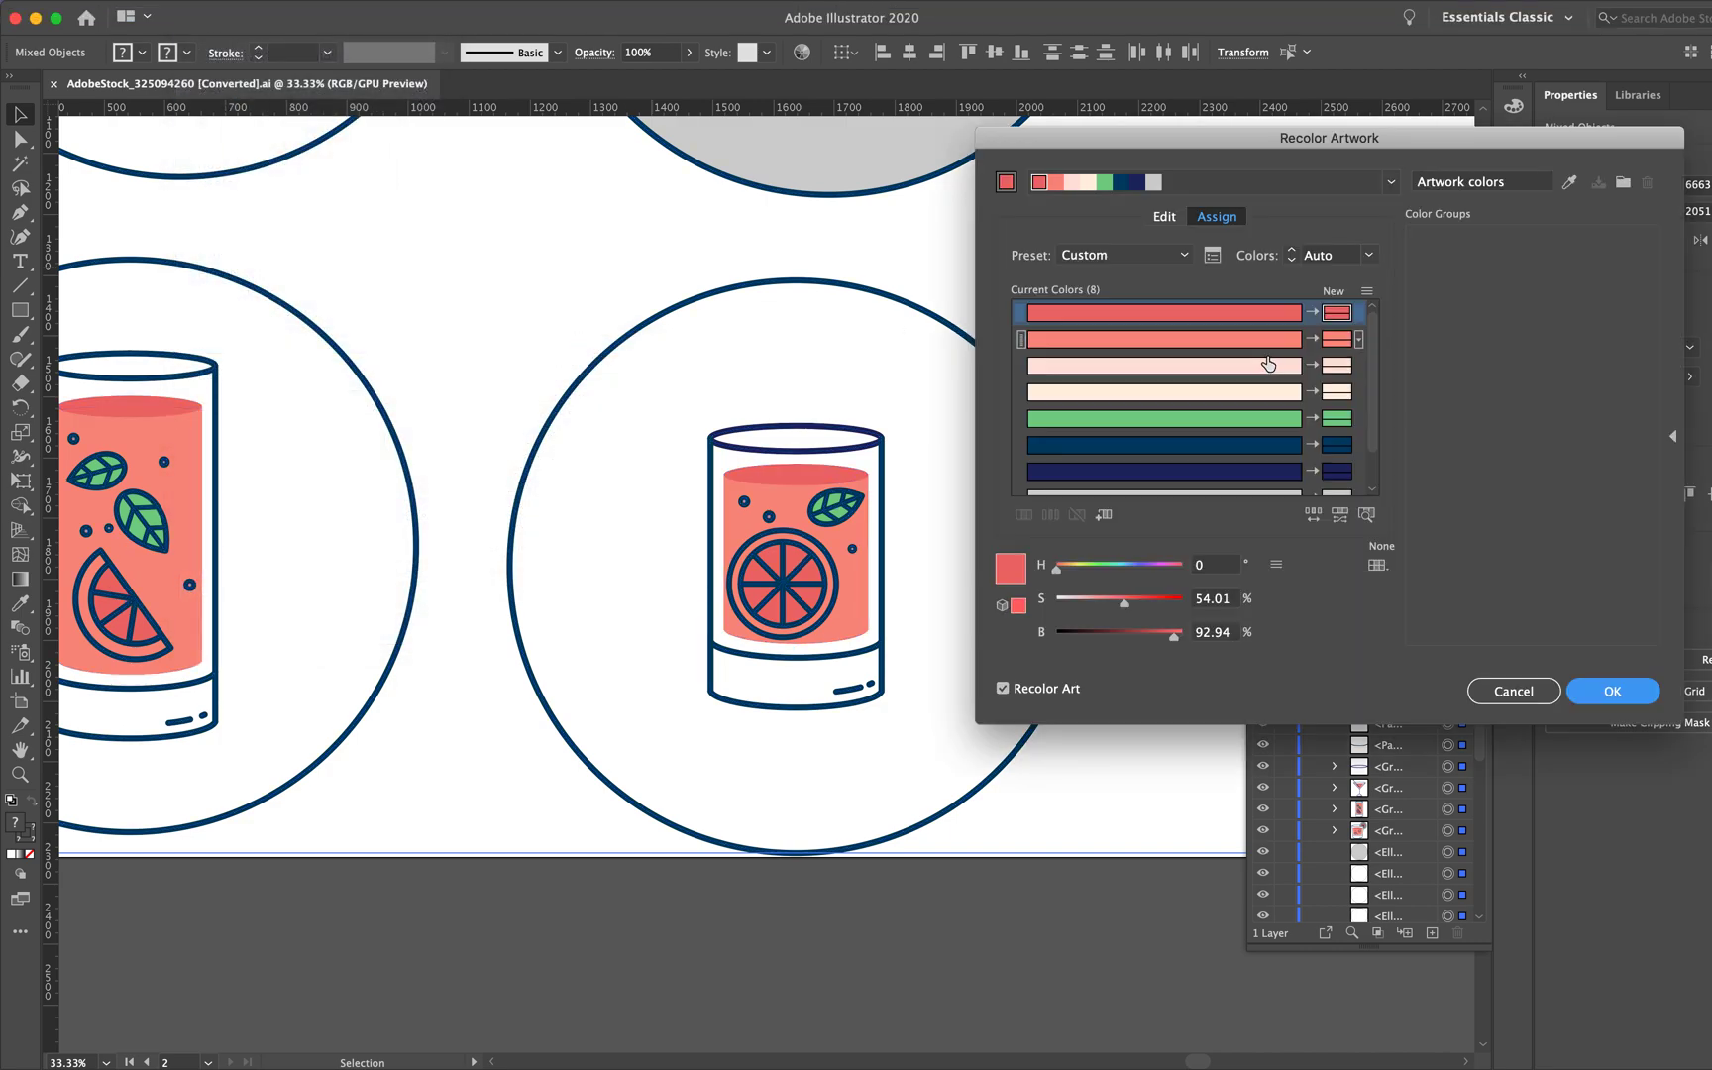
pyautogui.doubleClick(1335, 402)
pyautogui.write('1E2864')
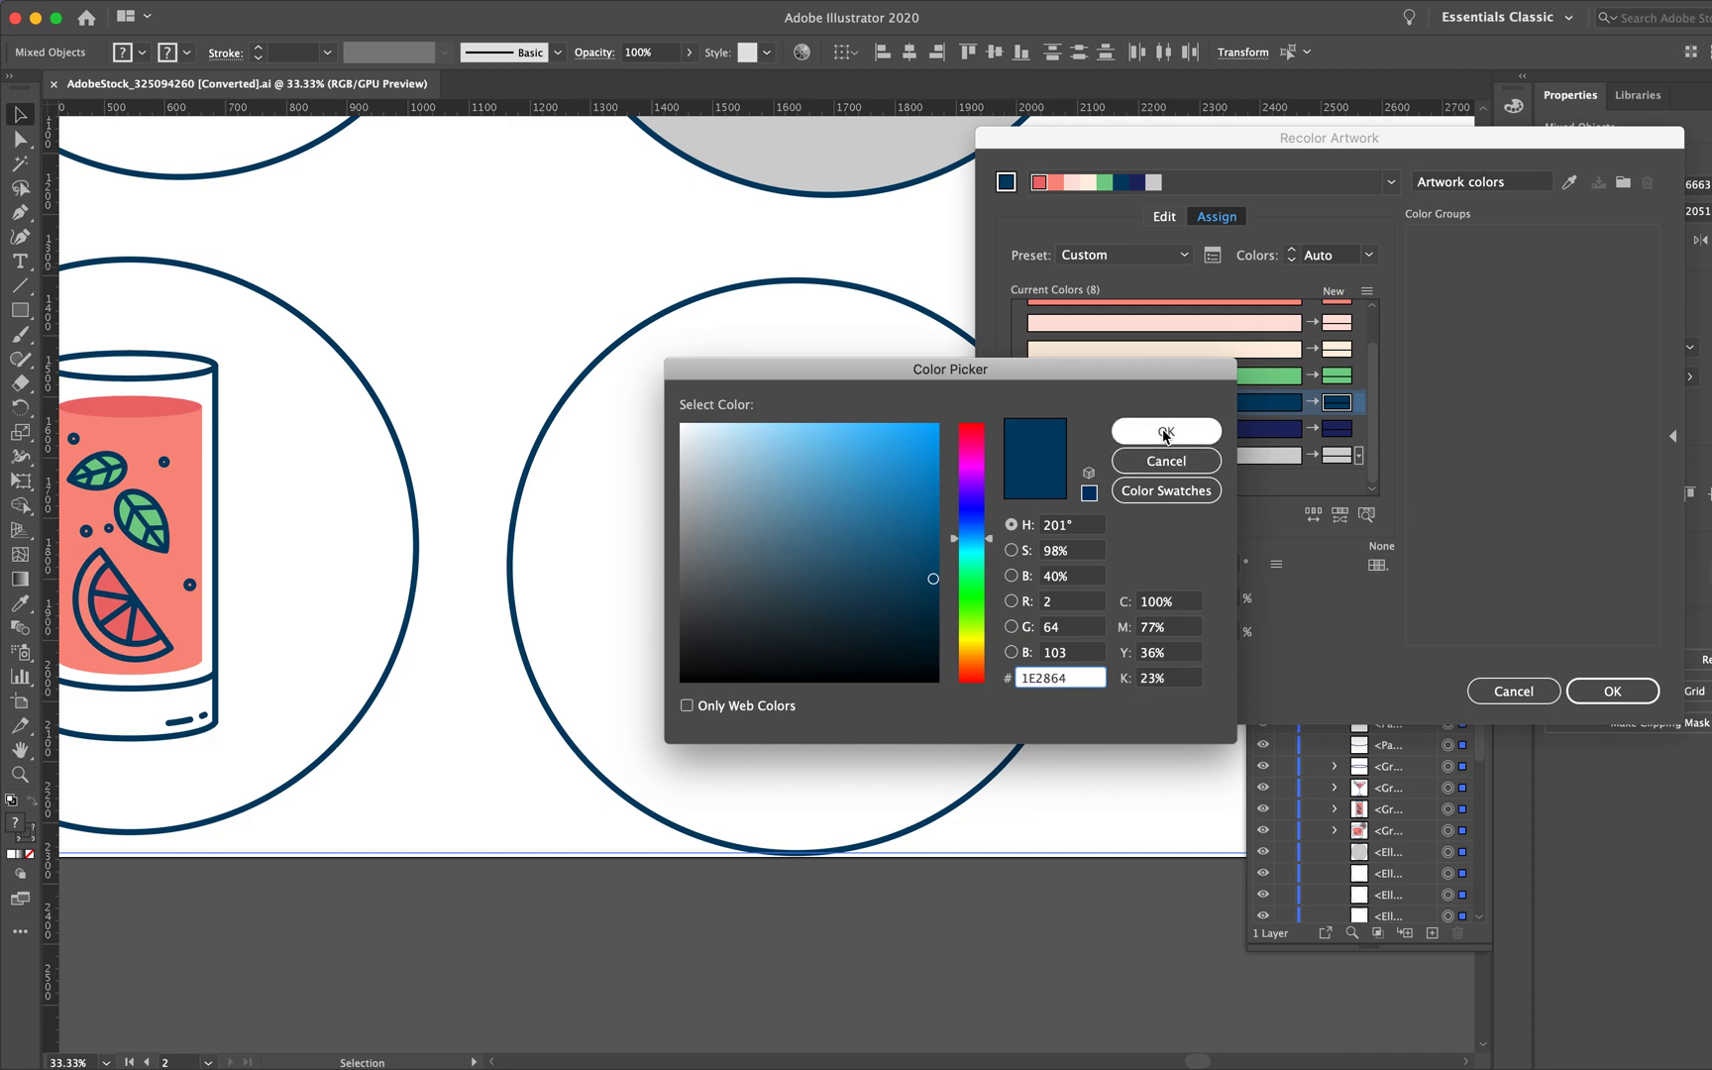
pyautogui.click(1164, 431)
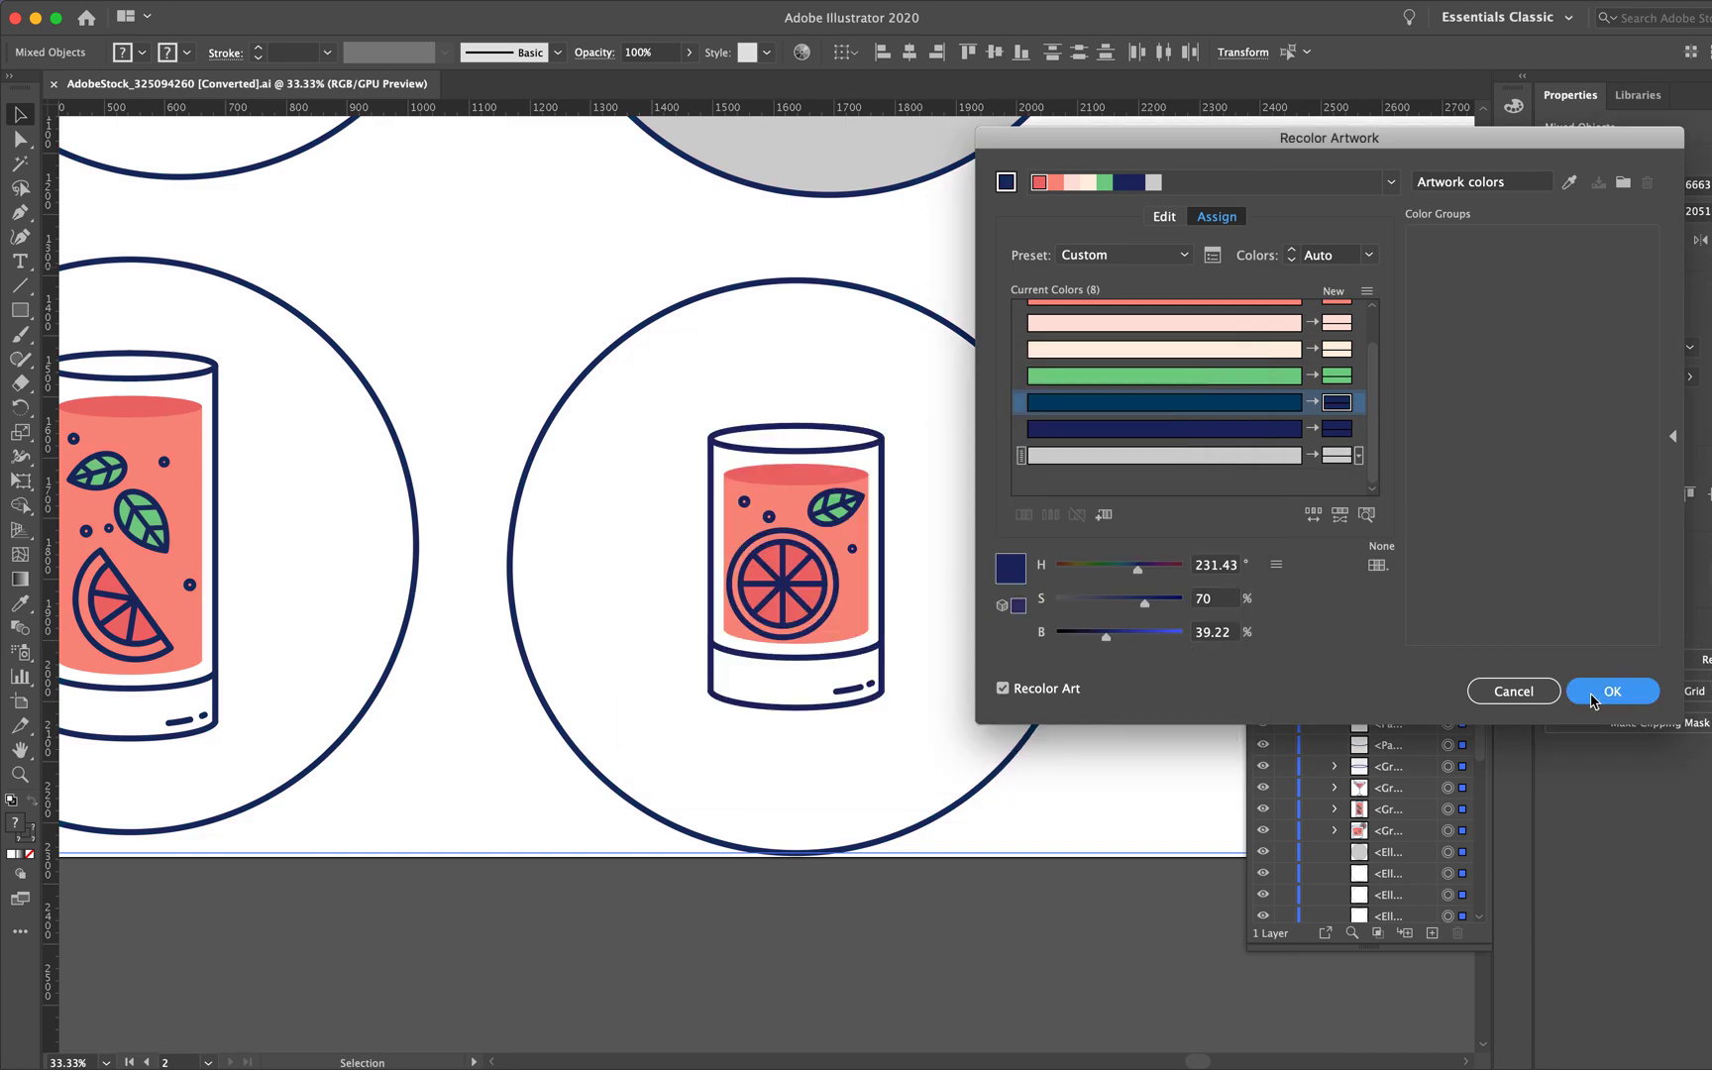
pyautogui.click(1613, 692)
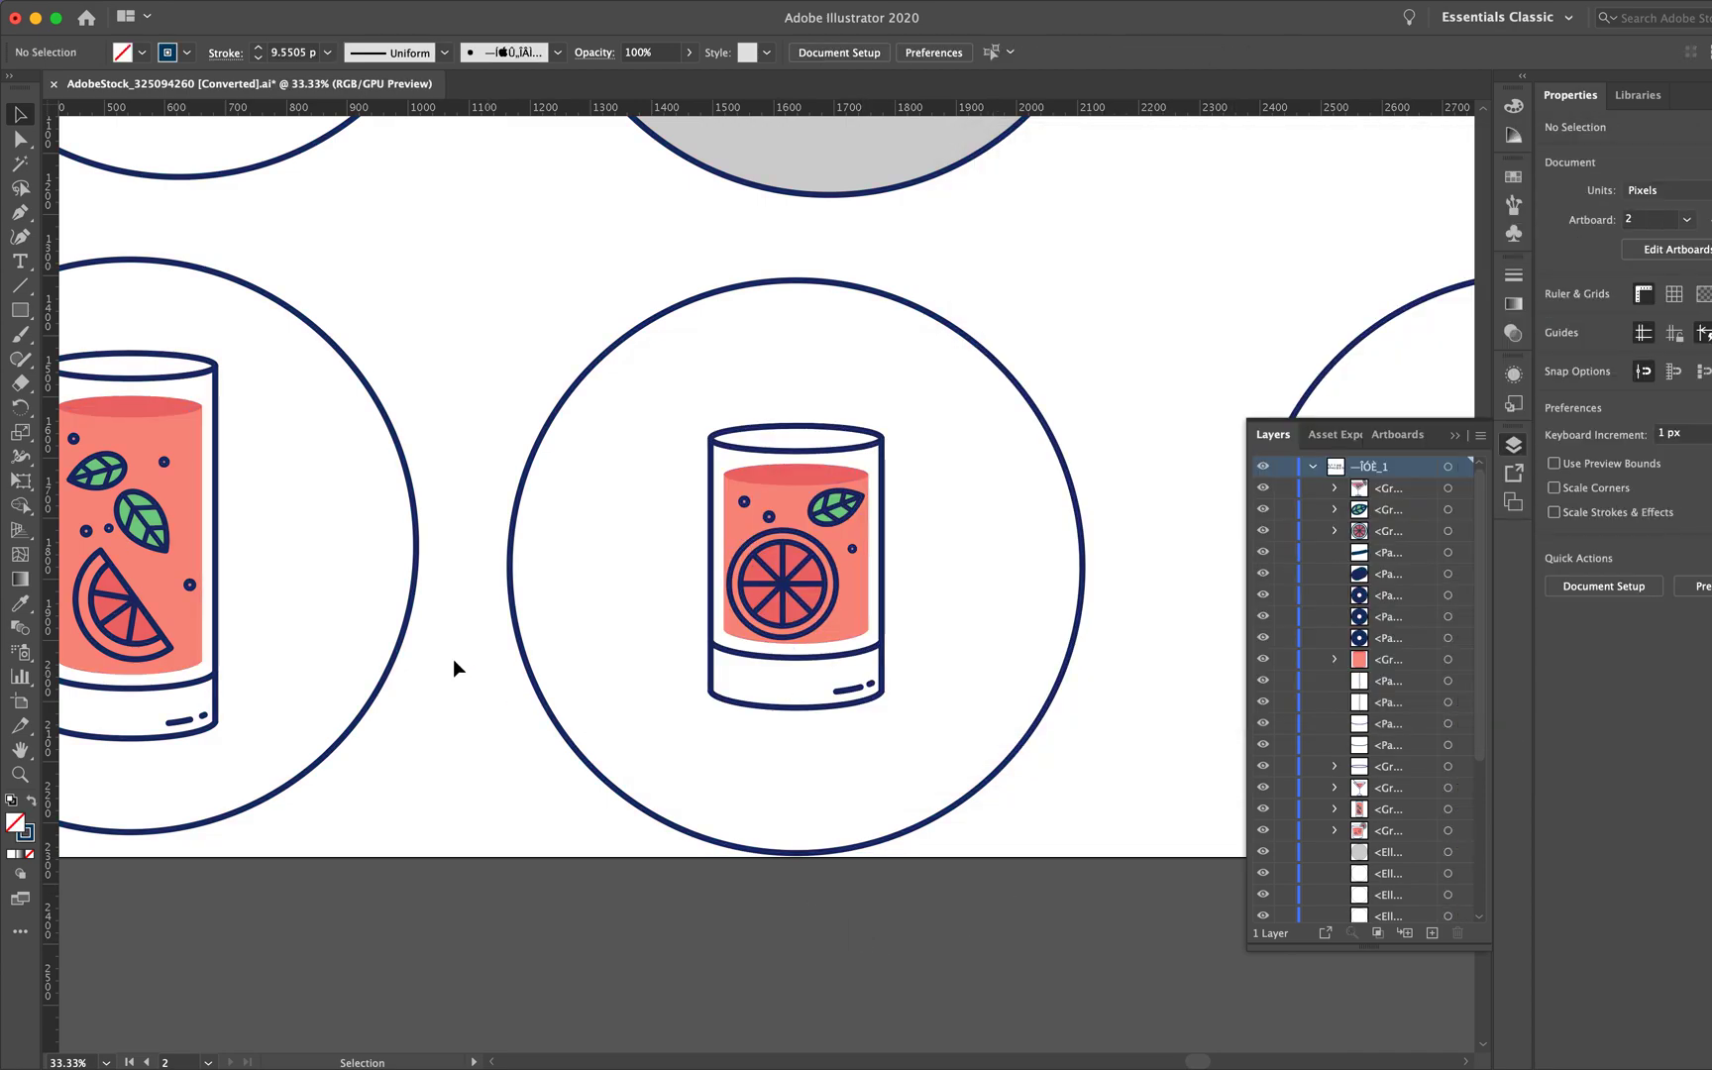
pyautogui.moveTo(684, 512)
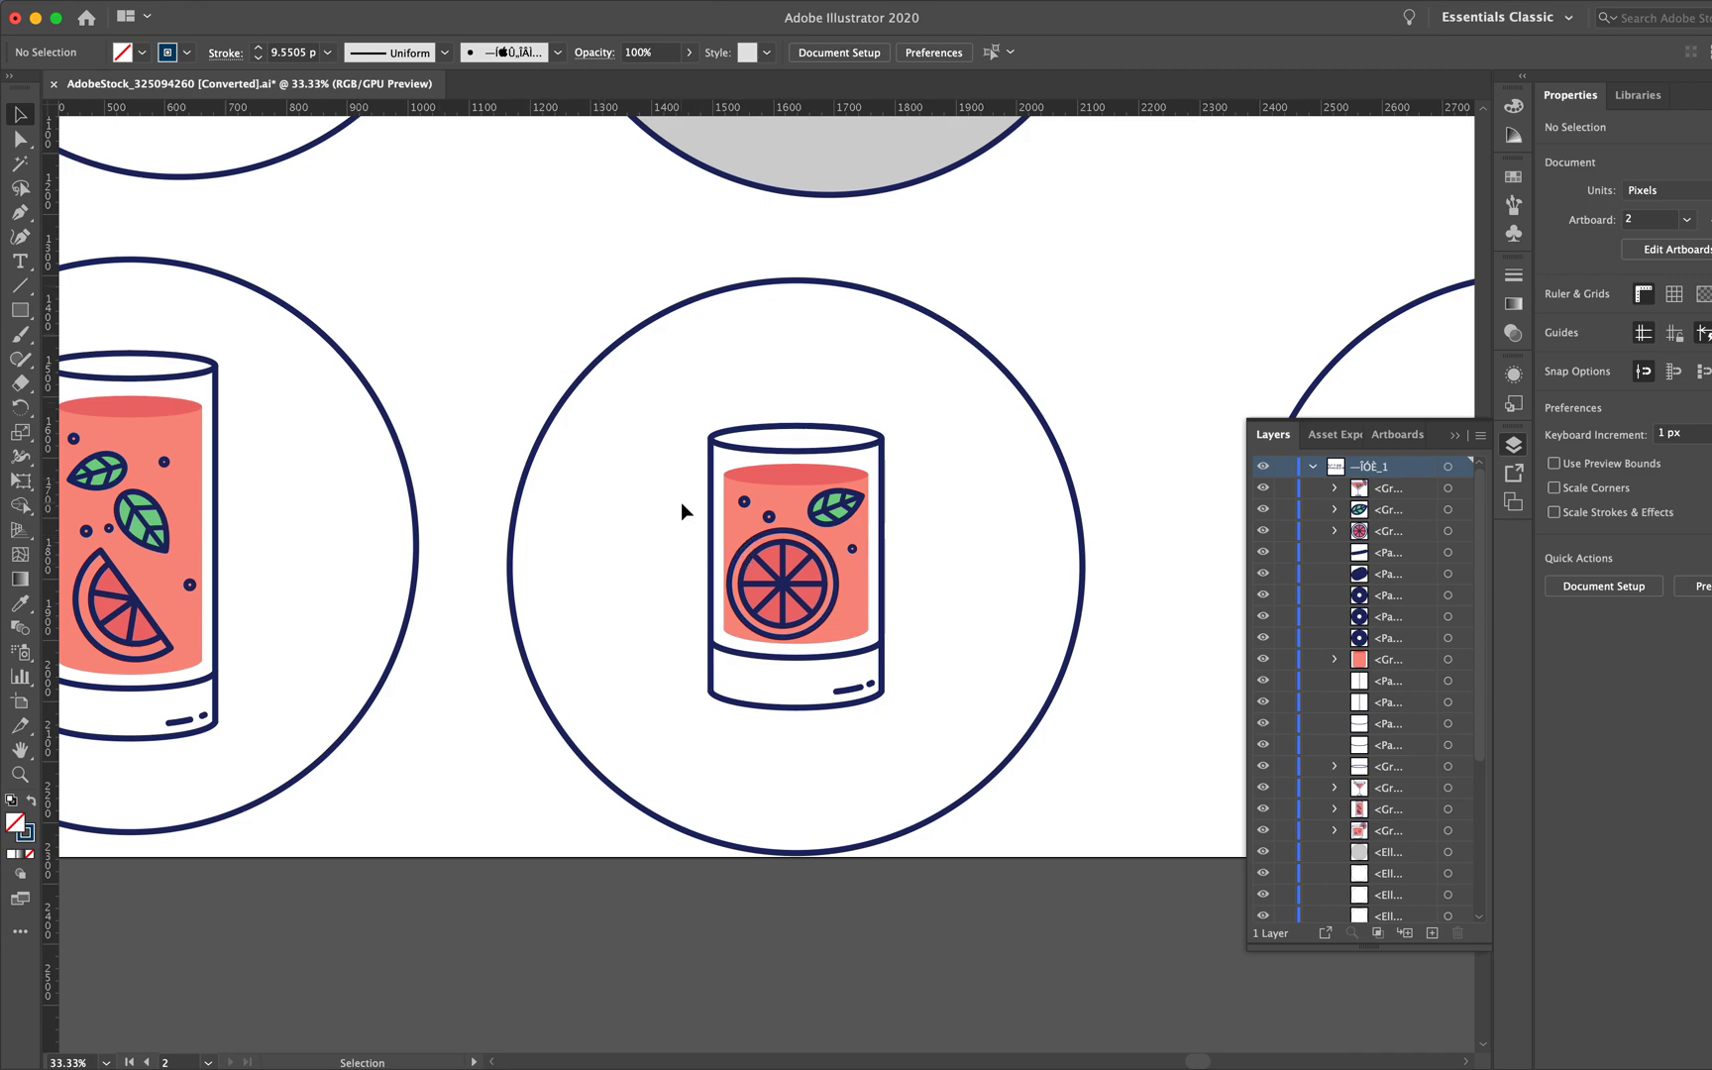
pyautogui.moveTo(740, 582)
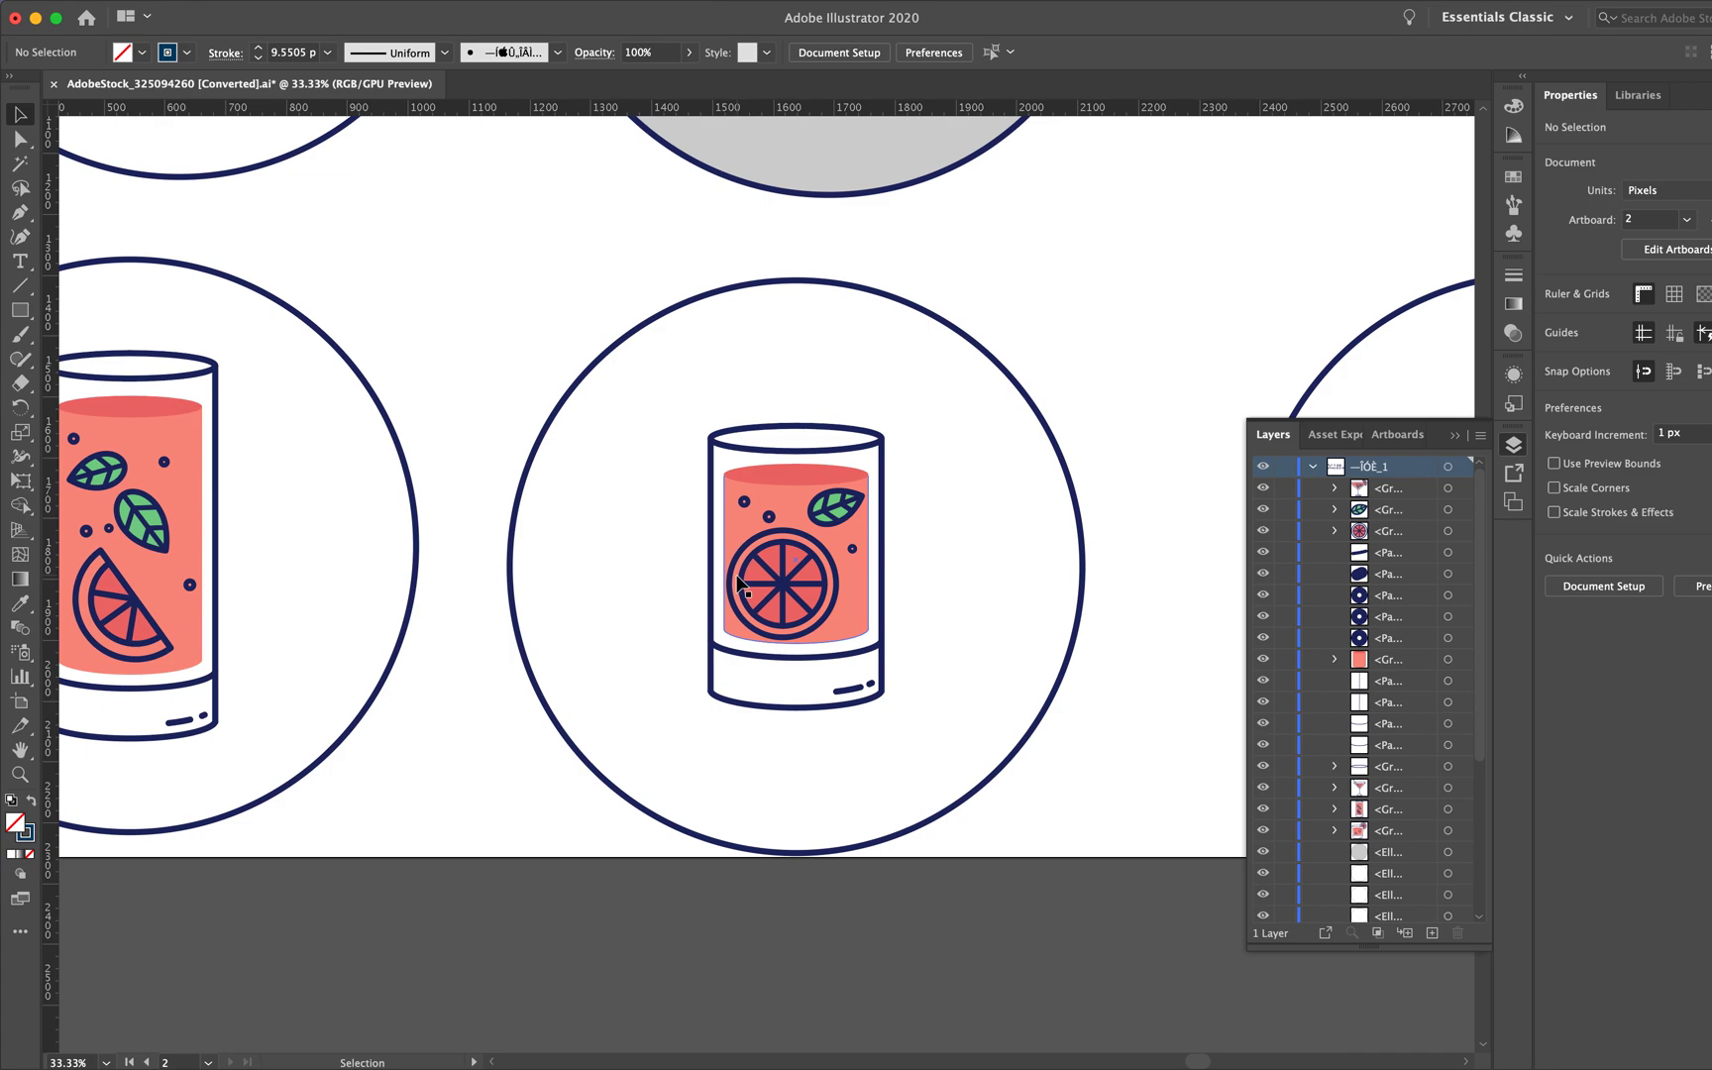